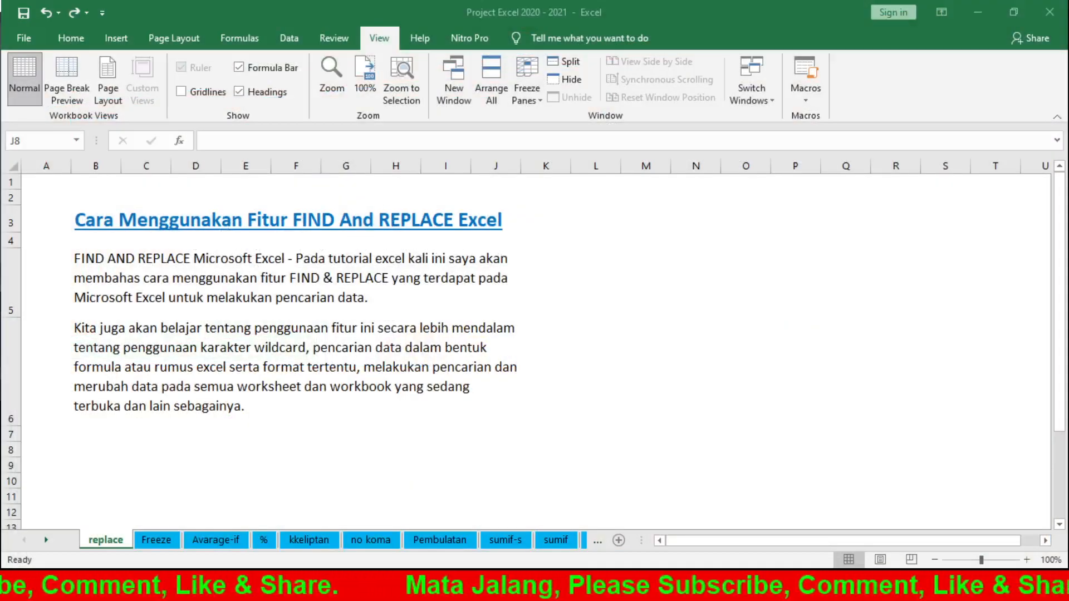
- Show the Home ribbon with its Find & Select commands while the intro stays visible
click(495, 449)
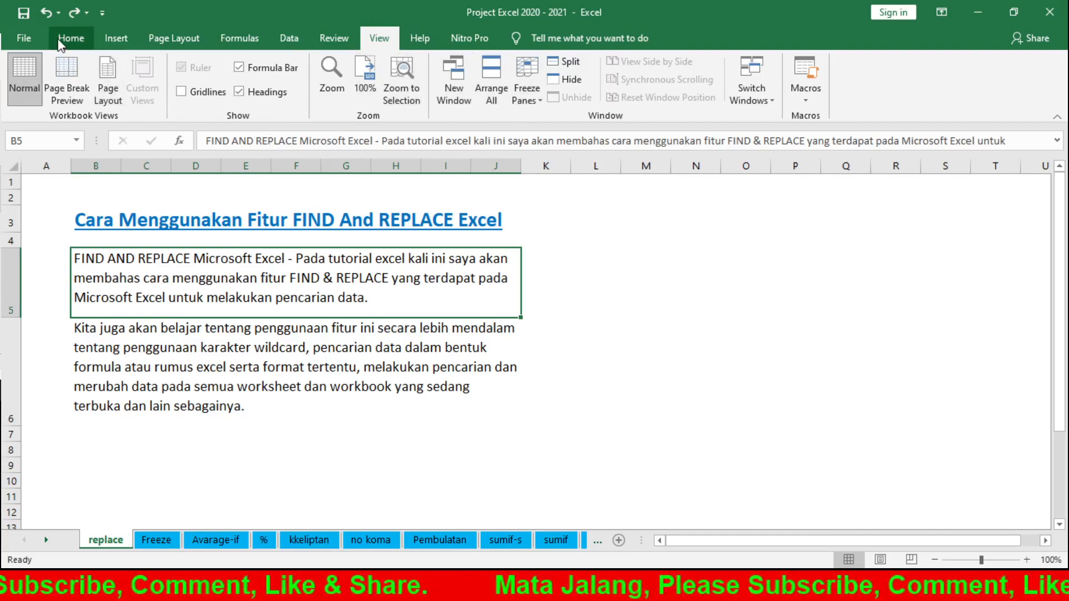
click(70, 37)
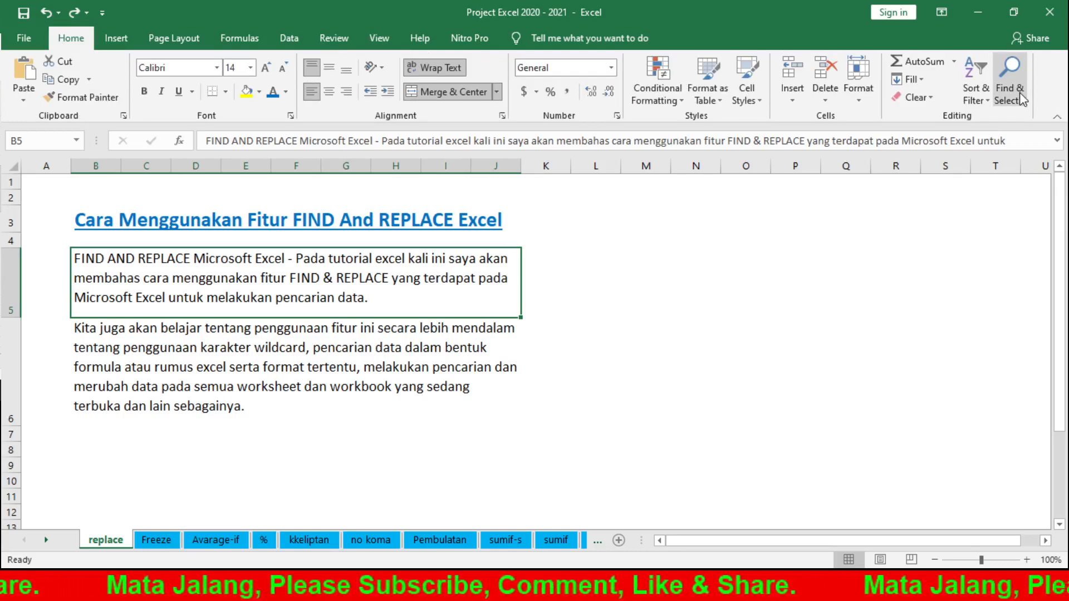
mouse_move(985, 127)
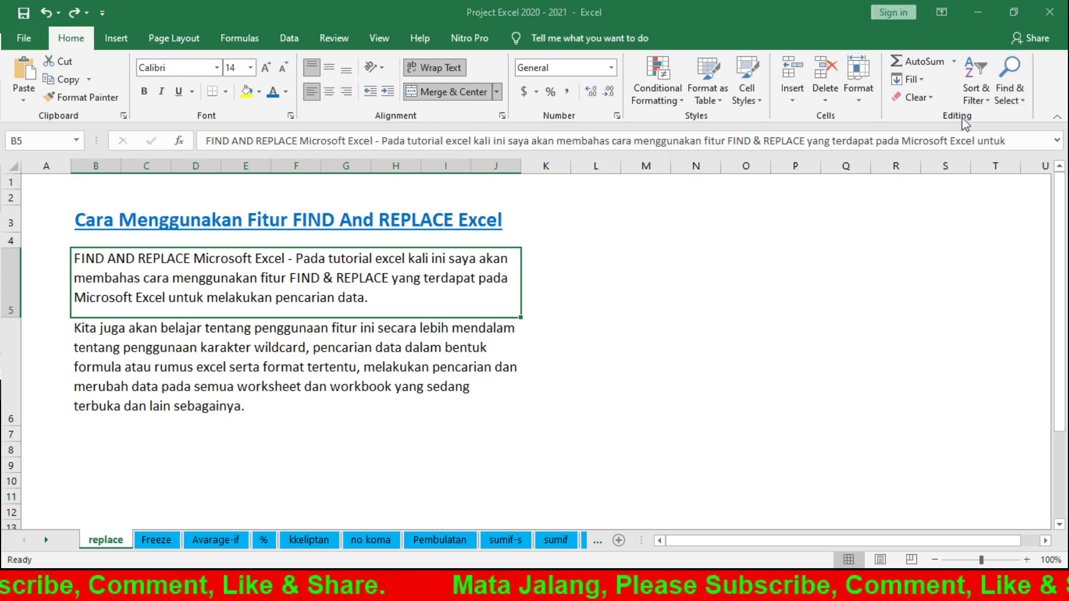
mouse_move(1000, 347)
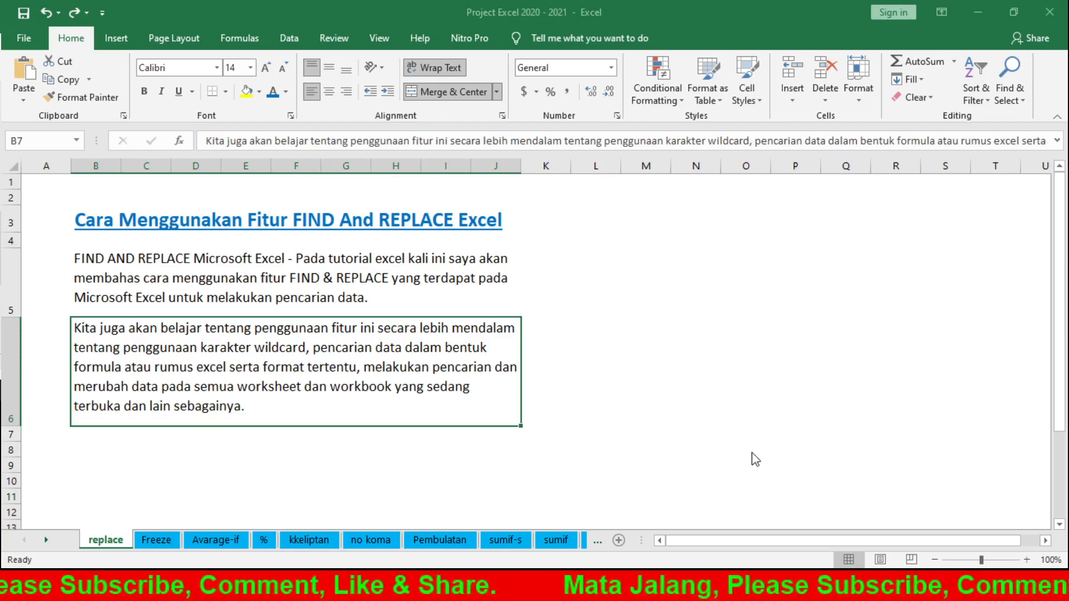
click(95, 219)
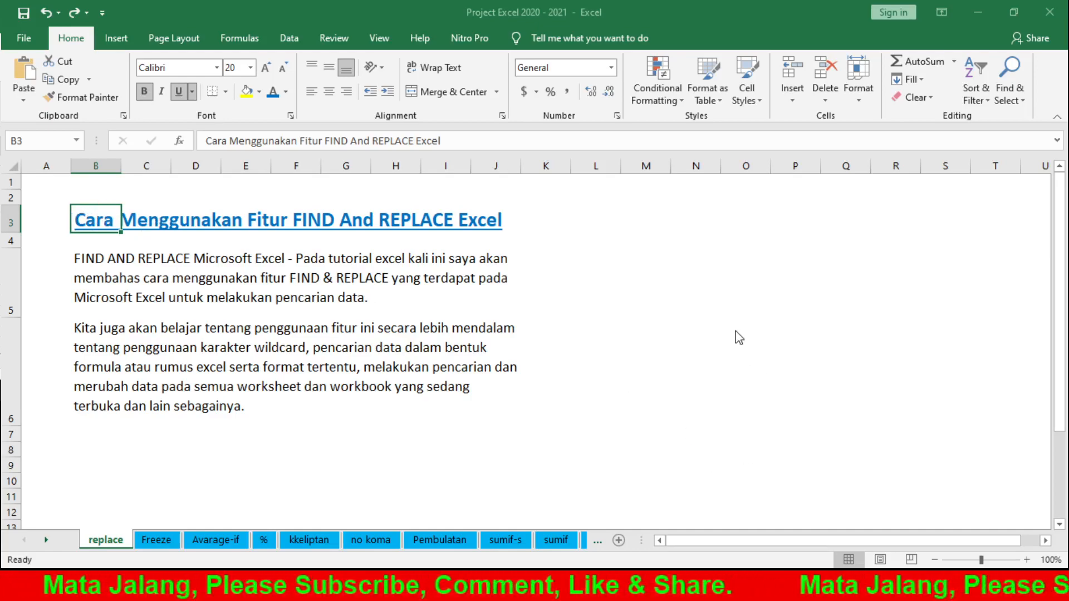
mouse_move(886, 411)
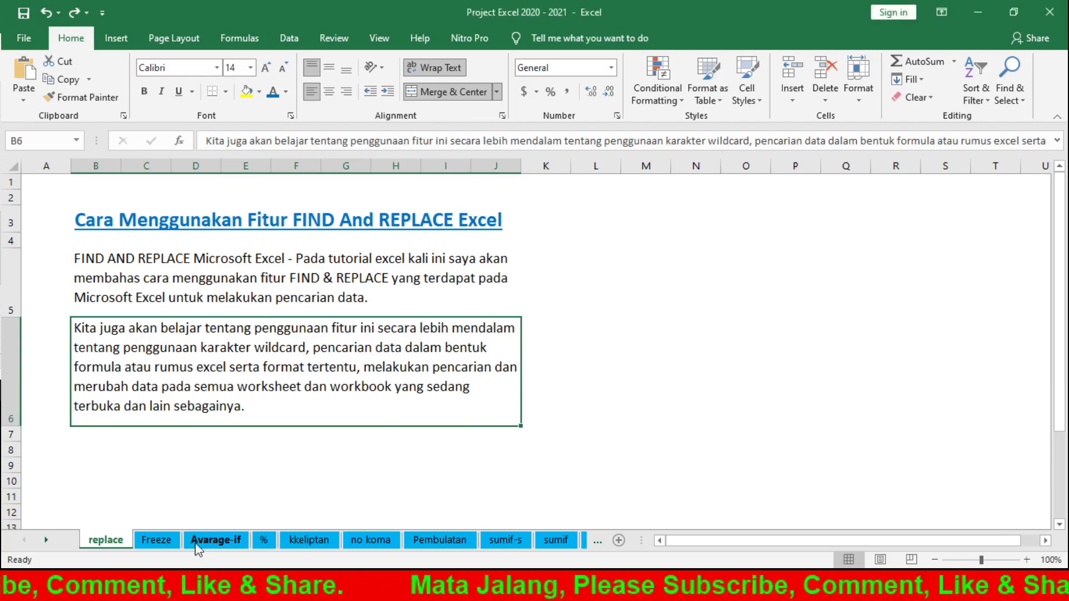
- Copy the sales table from the Freeze sheet to B8 of the replace sheet, keeping source column widths
click(156, 539)
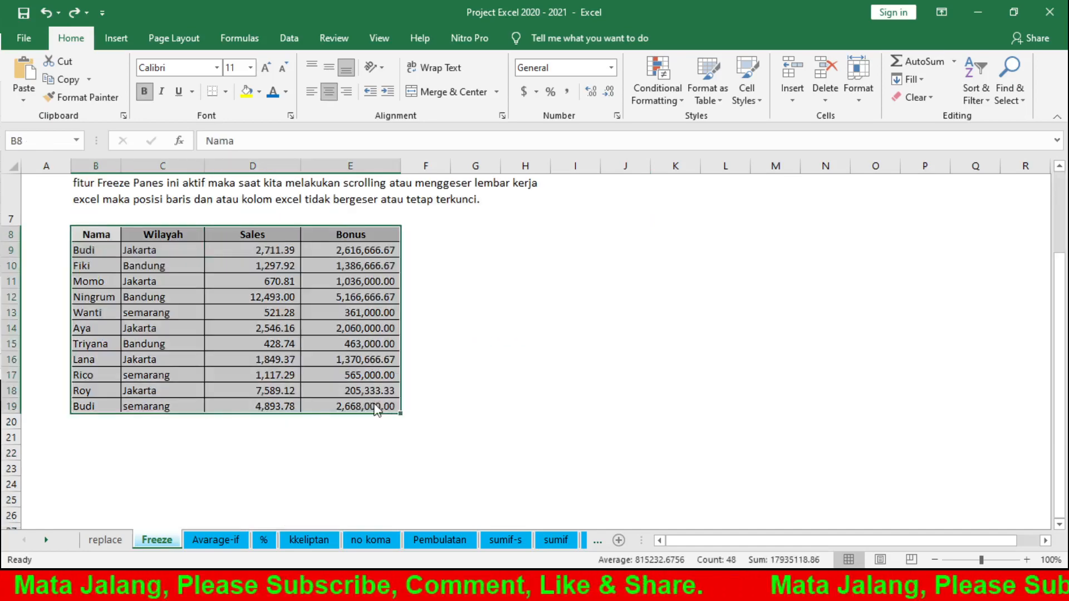
key(ctrl+c)
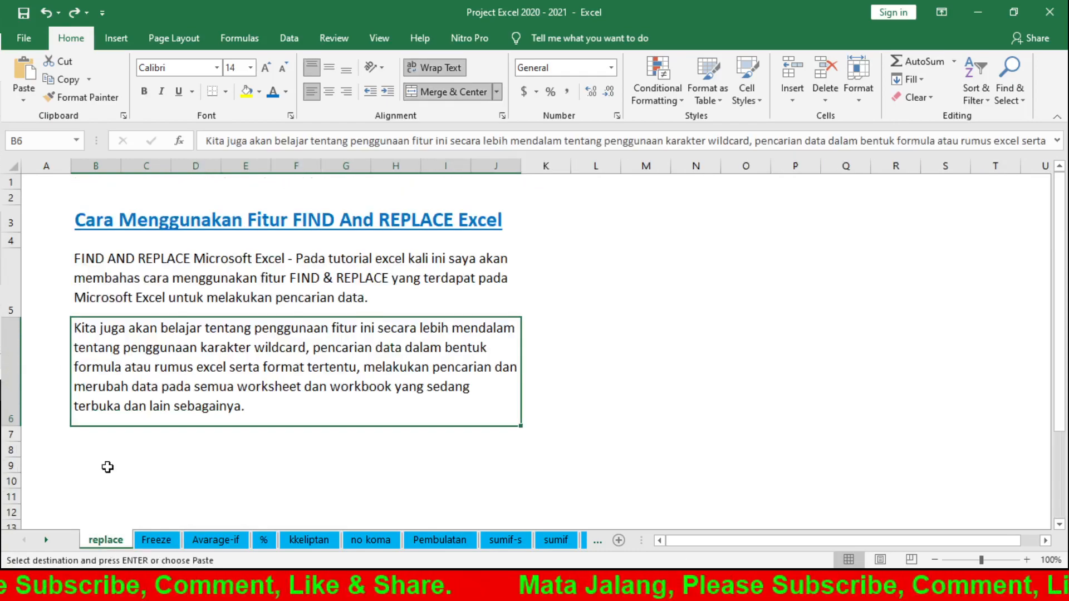
click(96, 449)
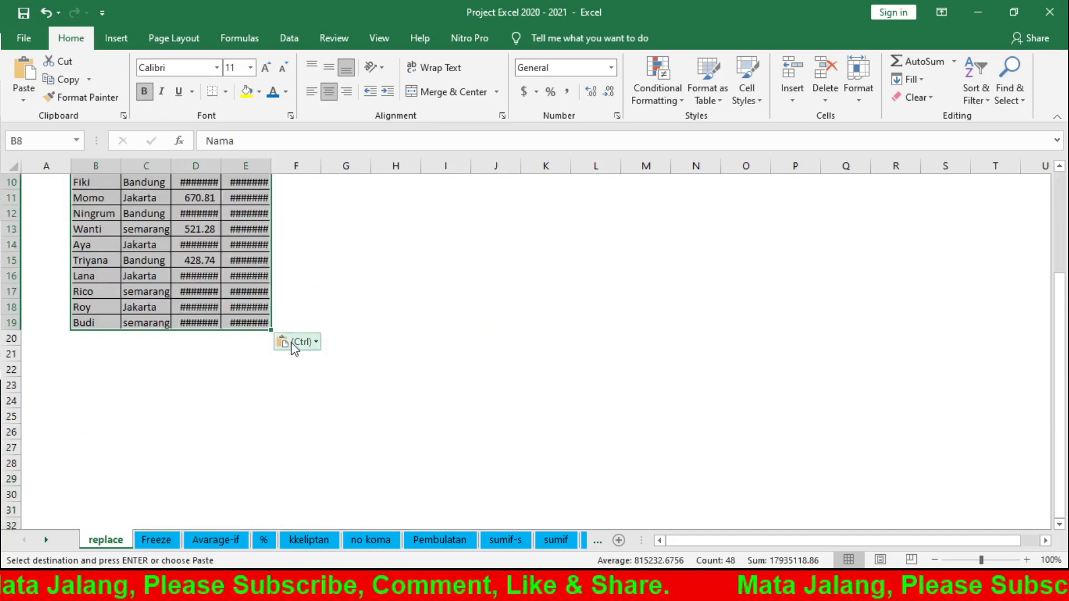
click(196, 228)
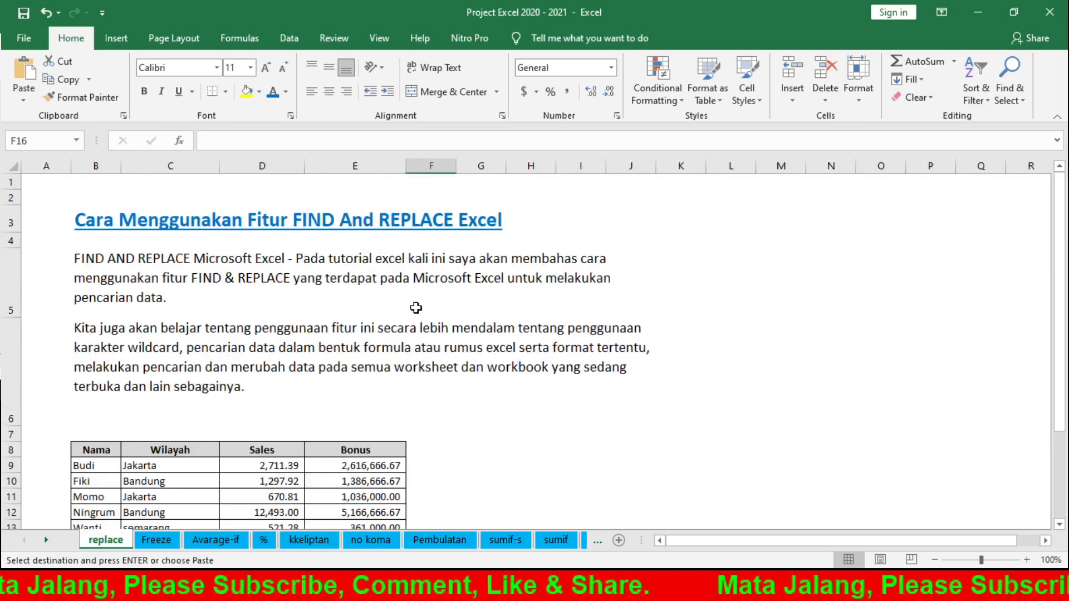
click(481, 449)
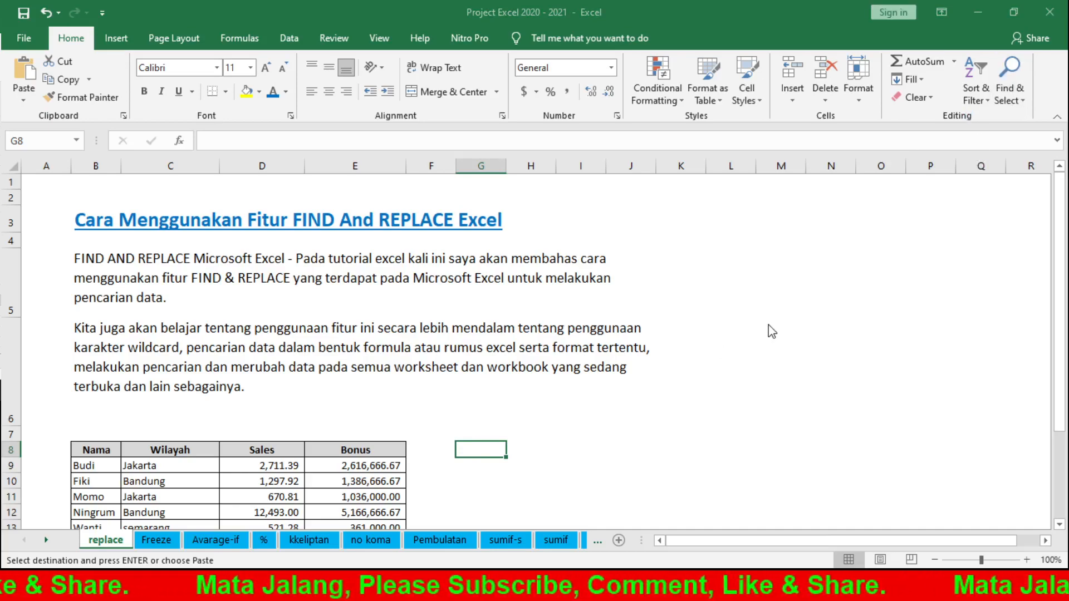
mouse_move(821, 398)
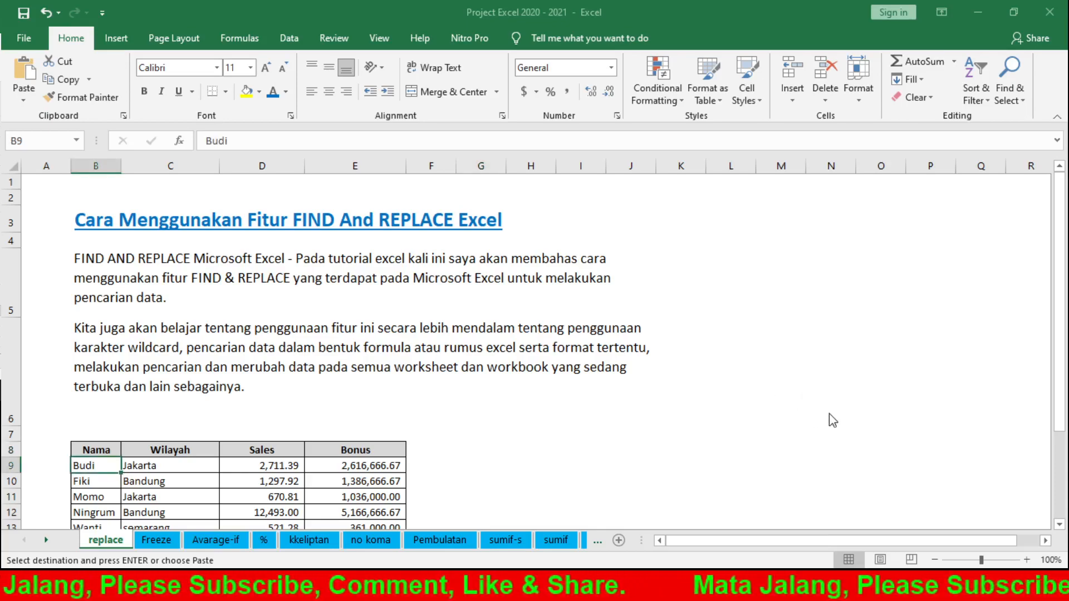
mouse_move(786, 423)
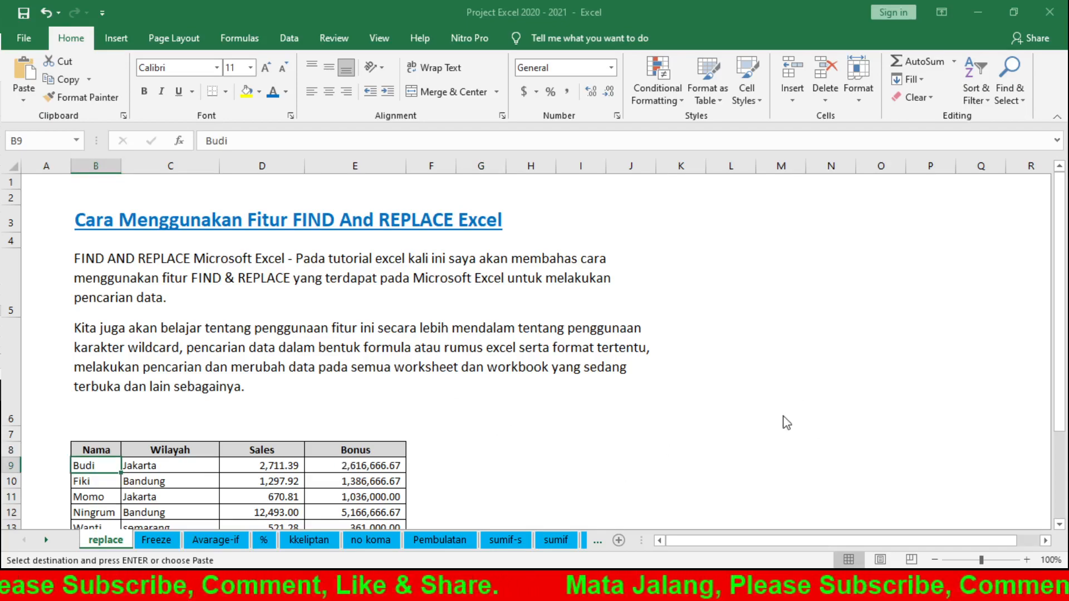
mouse_move(815, 231)
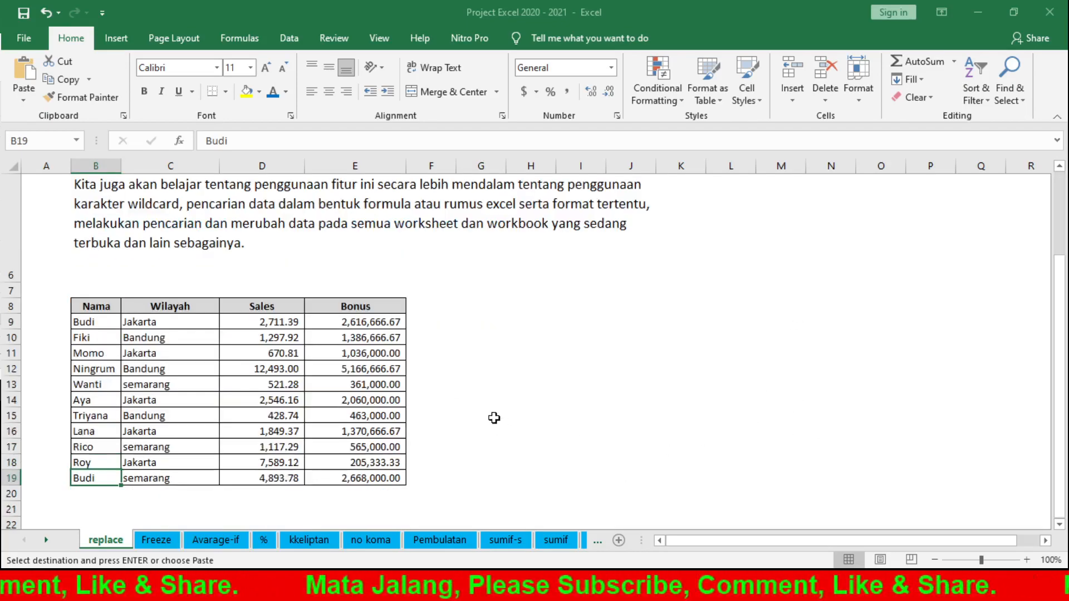
scroll(down, 3)
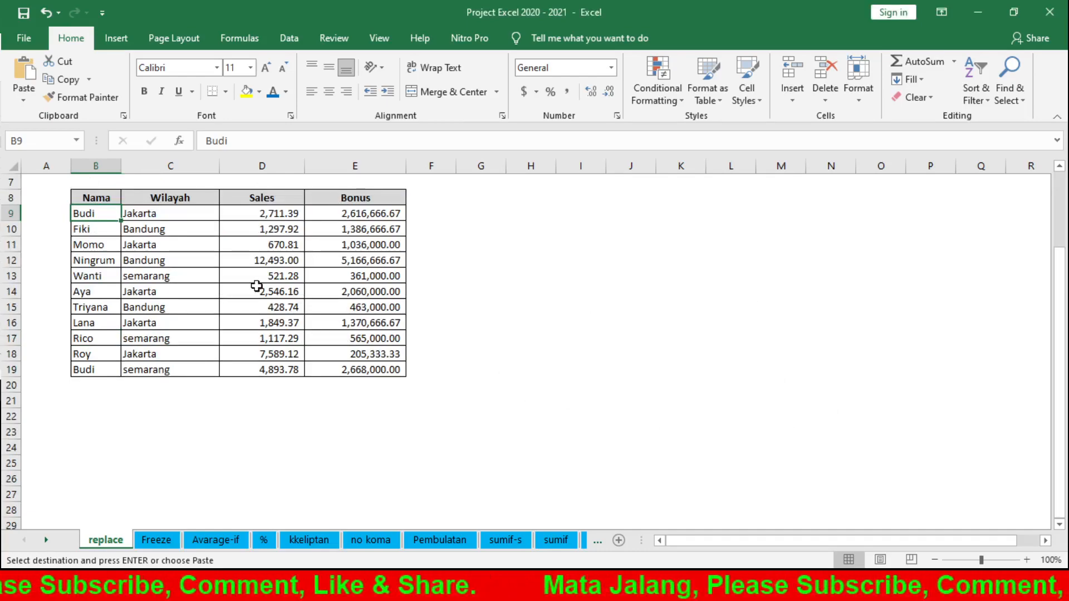
mouse_move(654, 266)
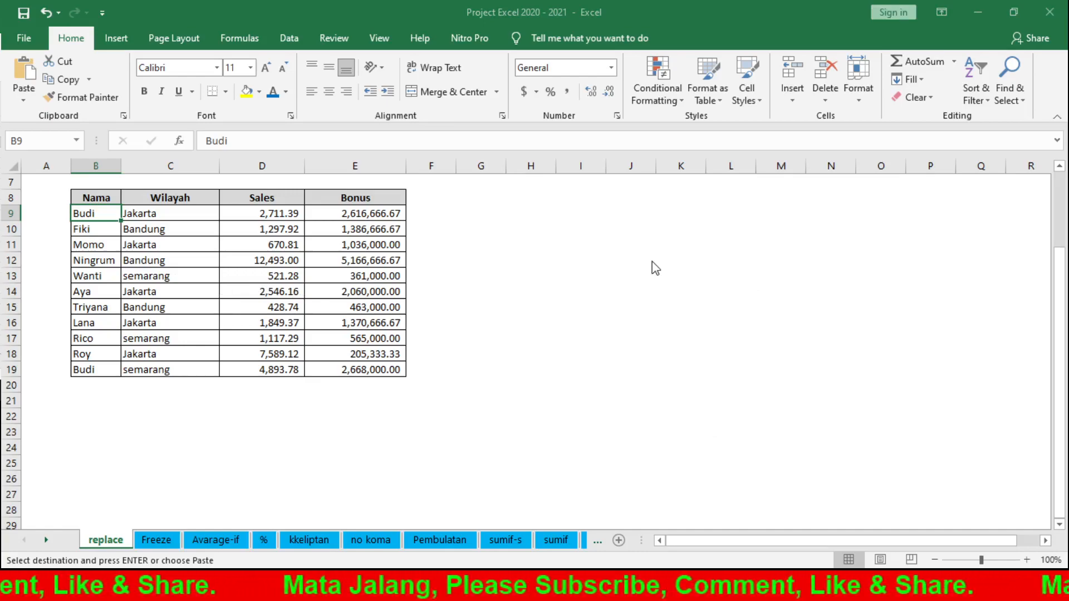
mouse_move(853, 346)
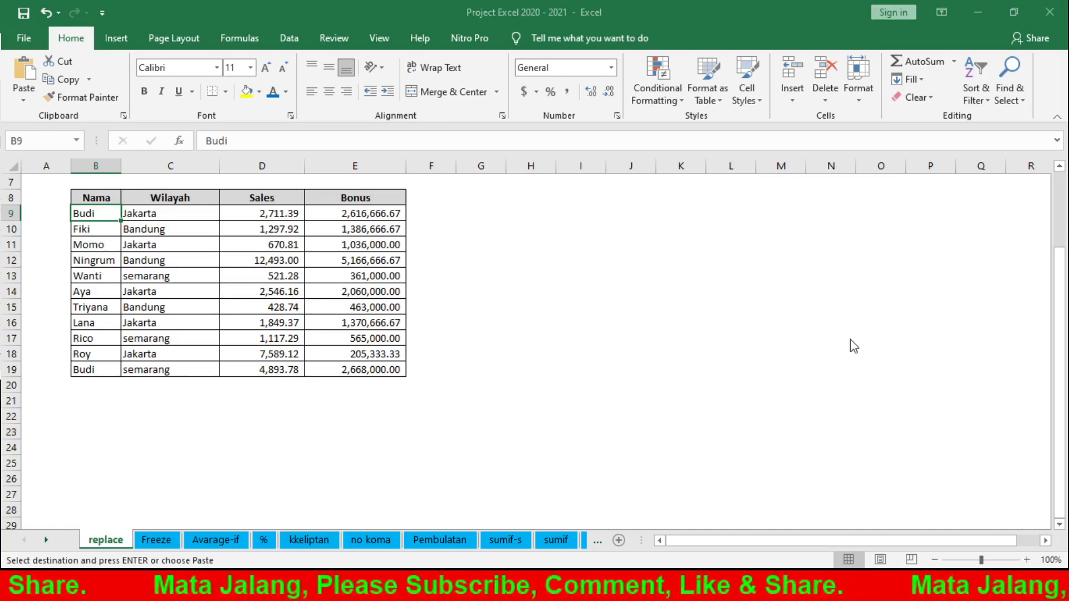
click(84, 291)
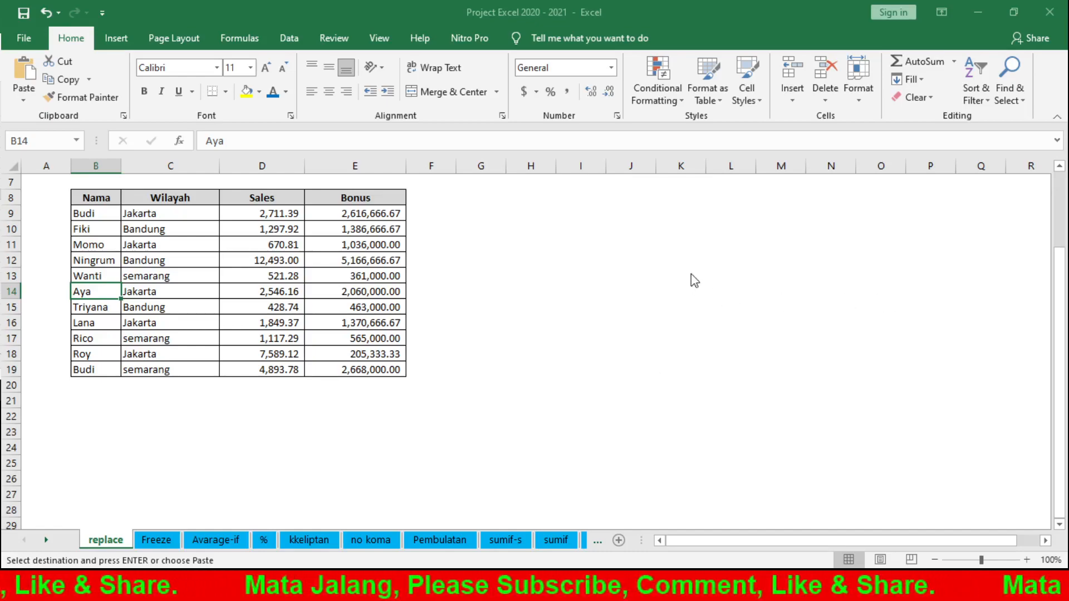
mouse_move(739, 335)
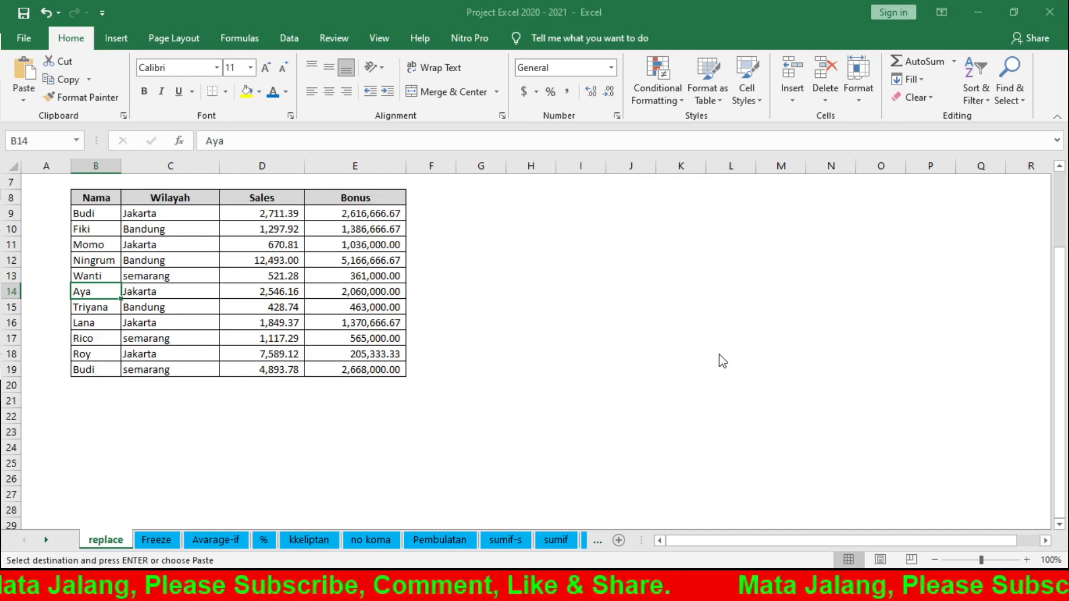
click(169, 197)
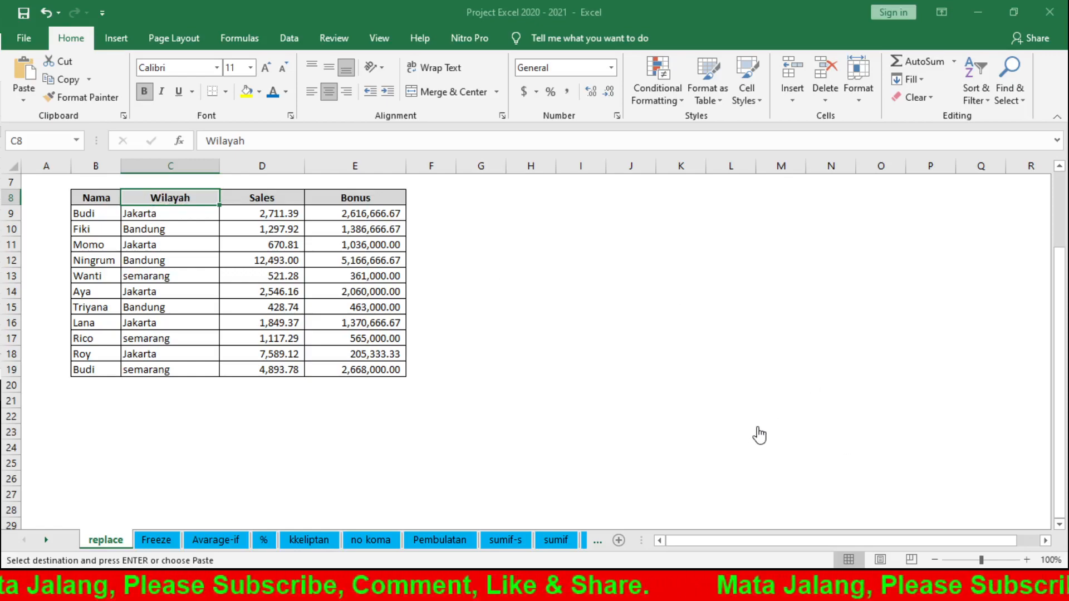
mouse_move(827, 397)
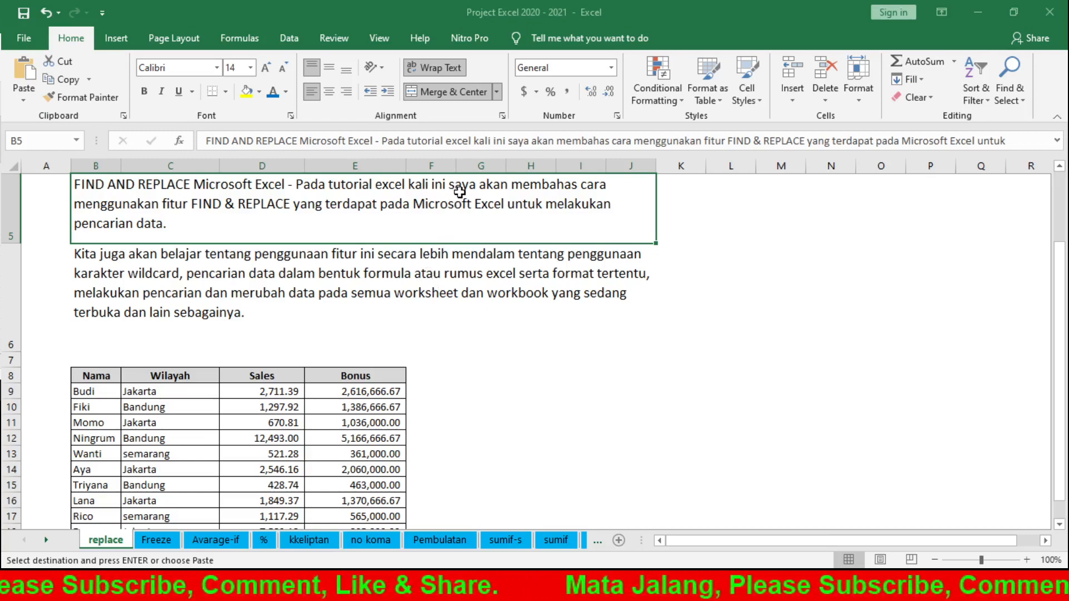
click(95, 469)
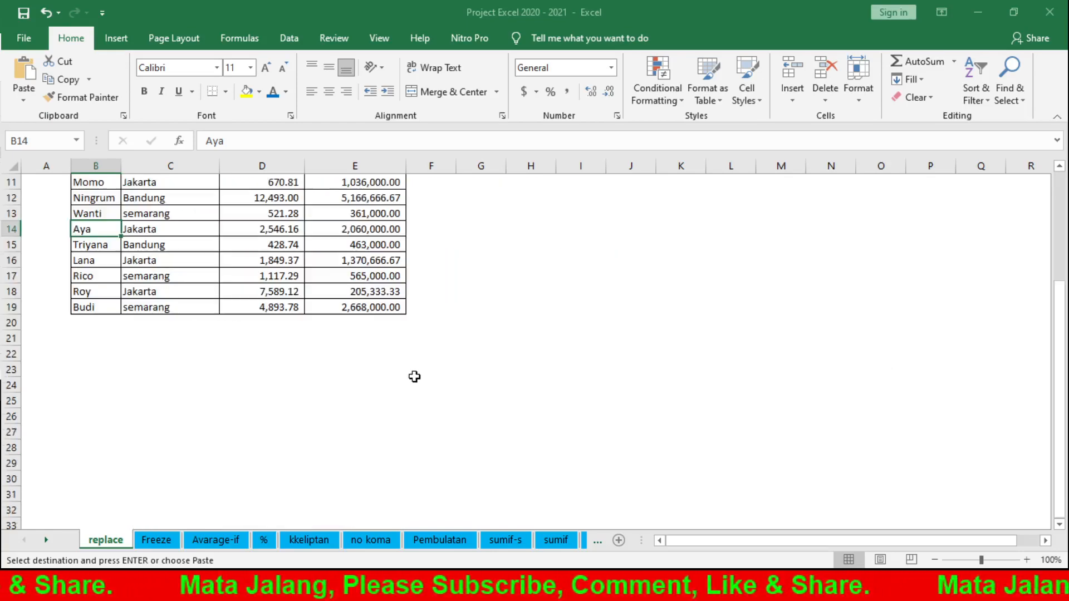
mouse_move(909, 369)
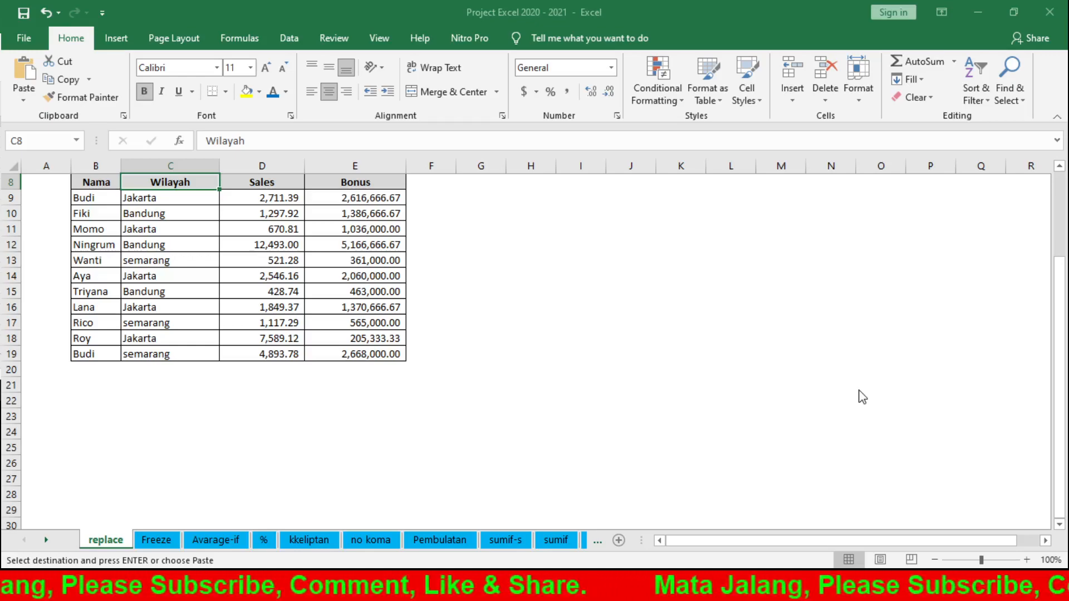
- Inspect Wanti's and Budi's semarang entries and Wanti's bonus value in the replace table
click(170, 260)
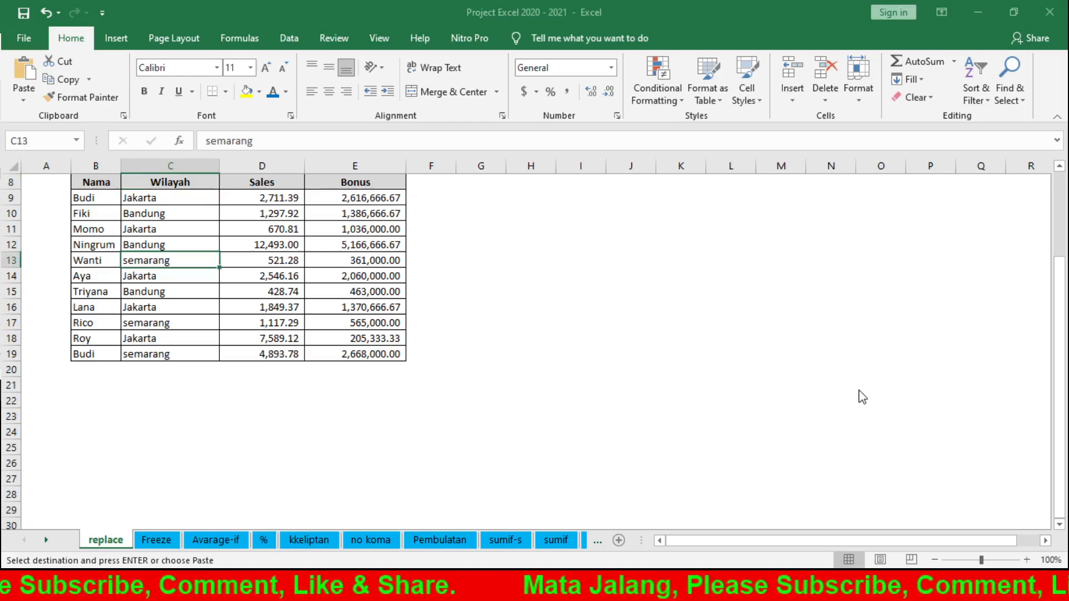
mouse_move(788, 294)
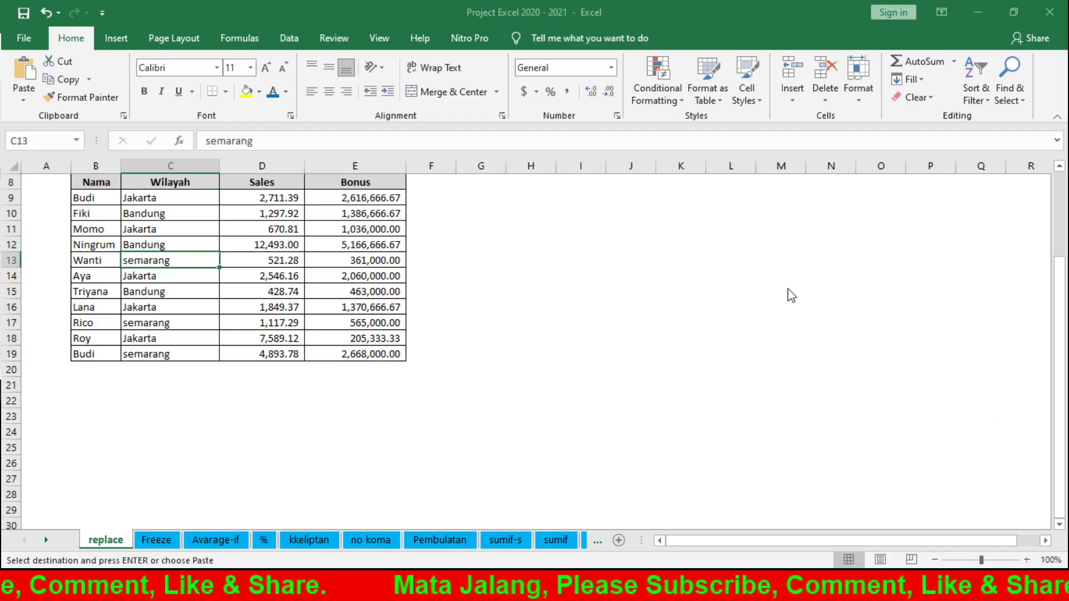
mouse_move(875, 352)
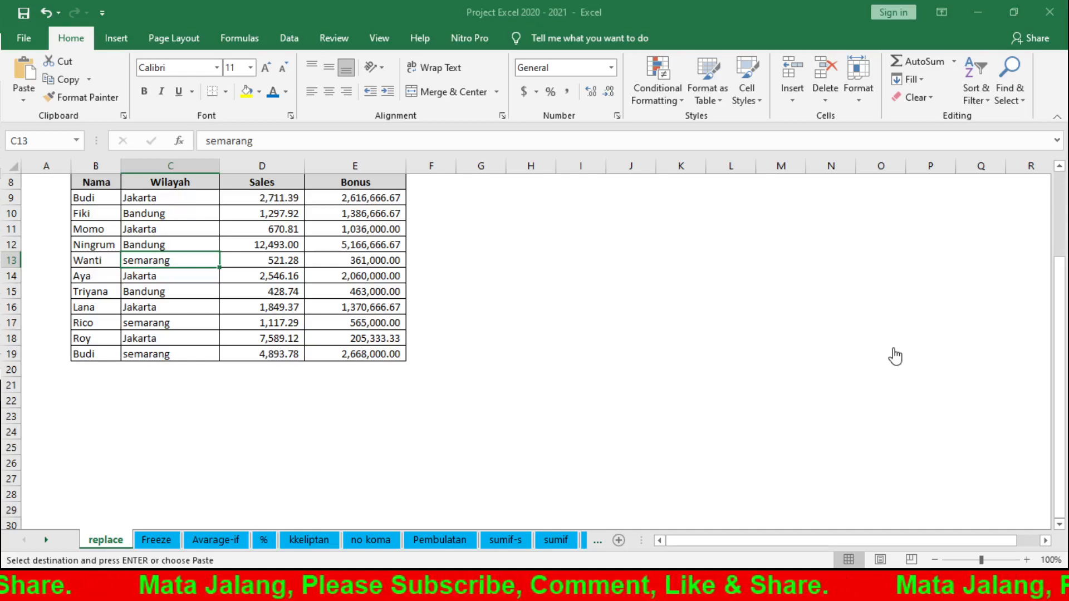
click(169, 323)
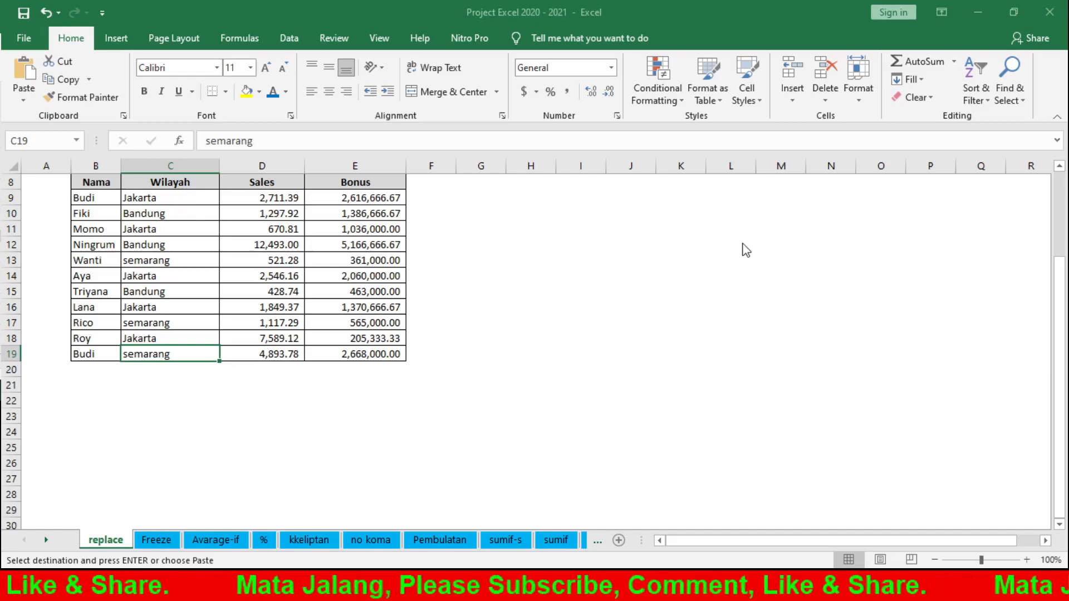
mouse_move(818, 294)
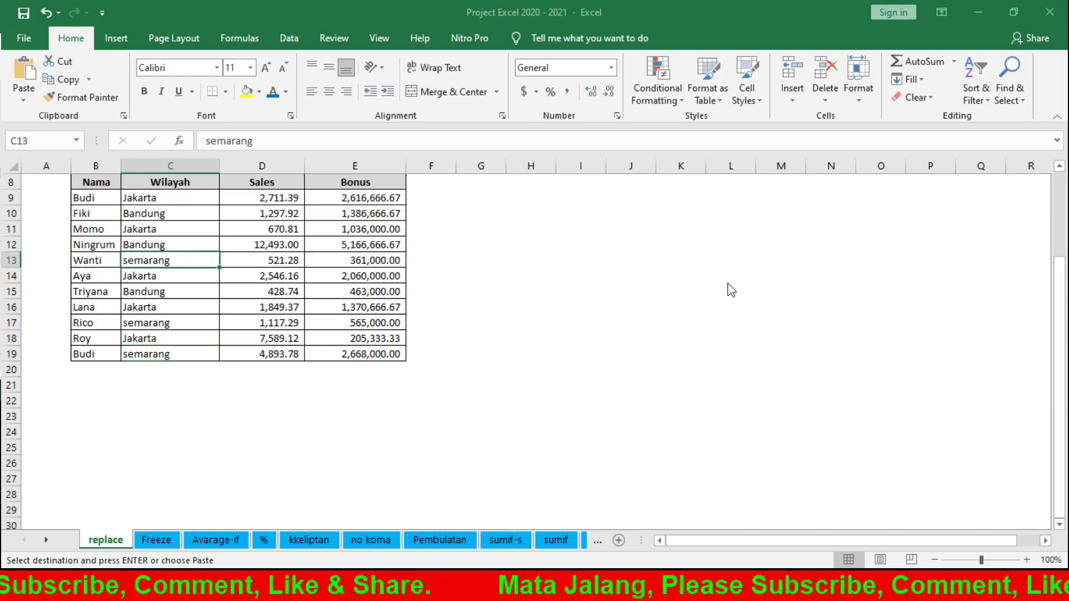
mouse_move(831, 299)
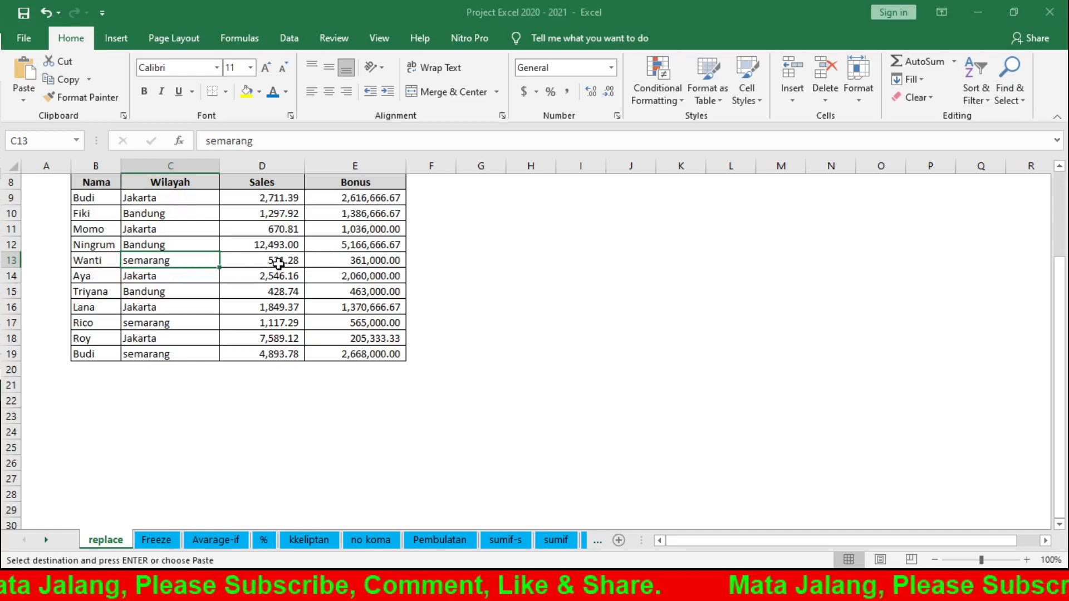
click(354, 259)
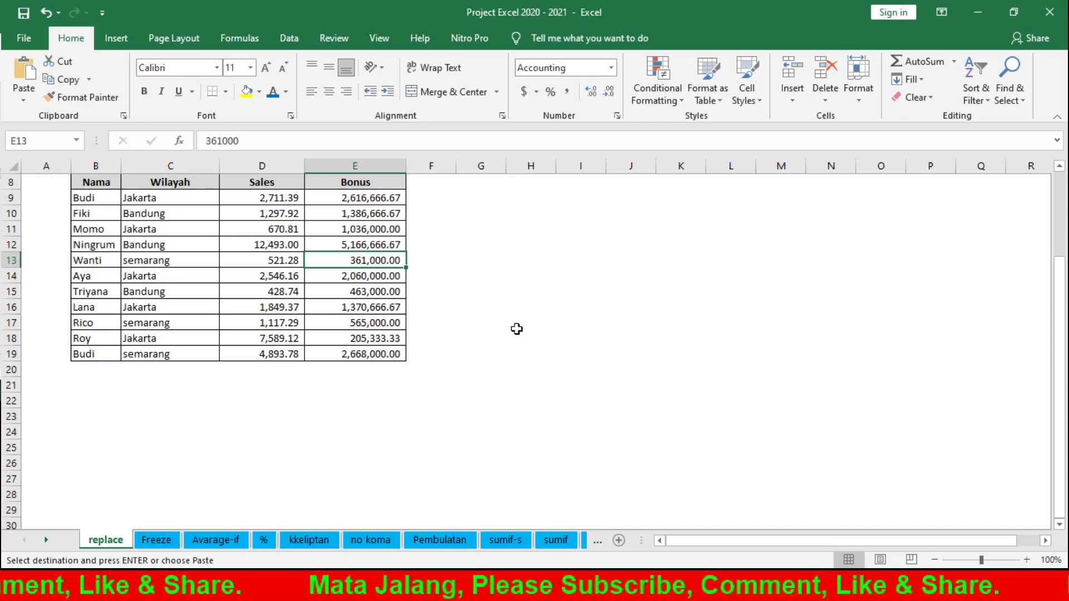
mouse_move(757, 236)
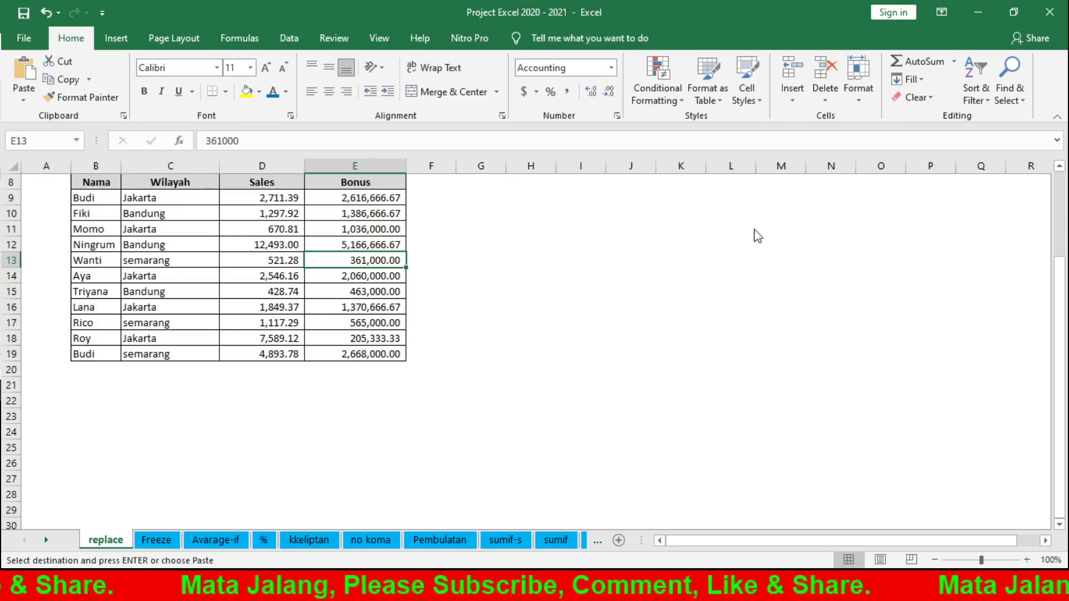
mouse_move(731, 254)
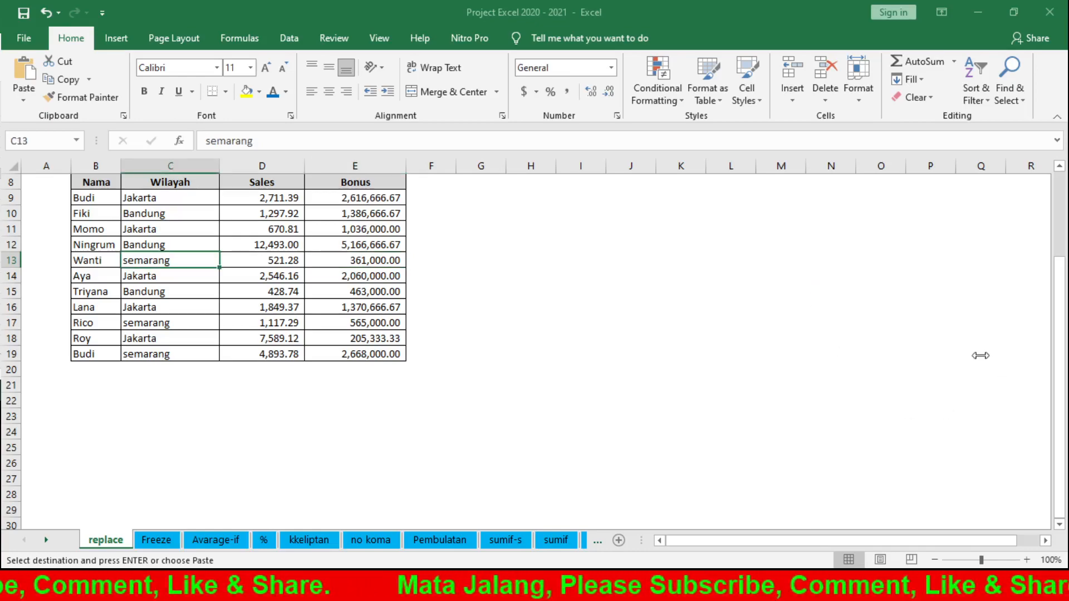
mouse_move(792, 390)
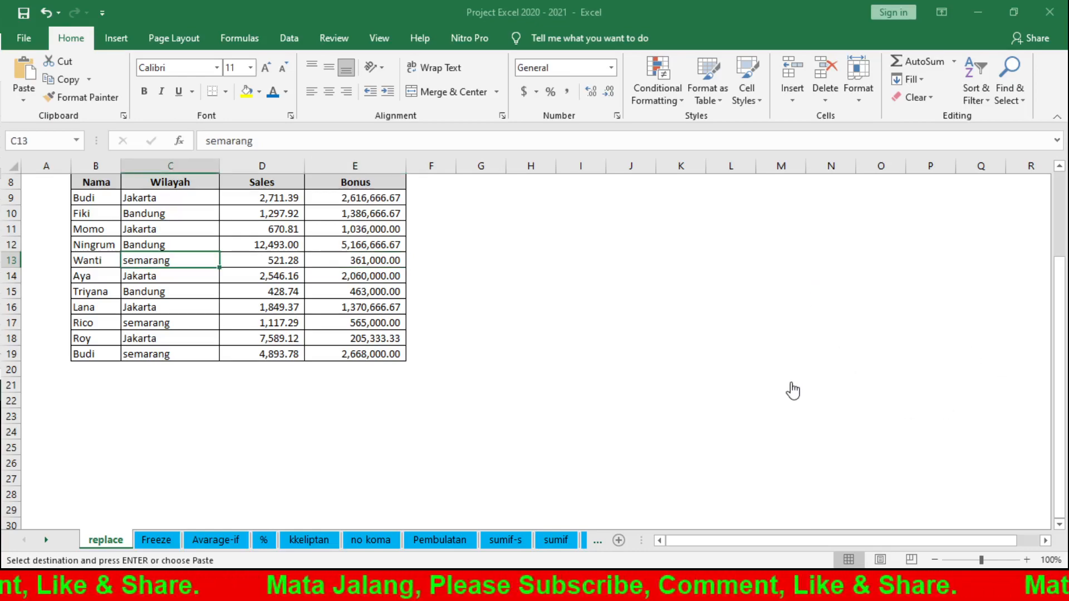
- Switch to the kkeliptan sheet and then the no koma sheet with its decimal-removal formulas
click(309, 540)
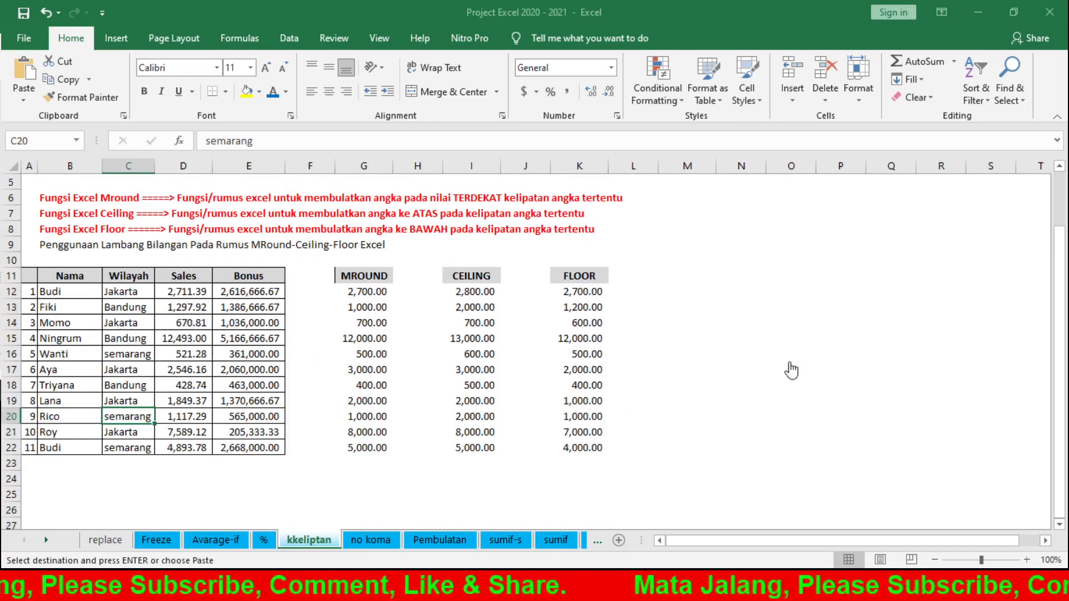
mouse_move(924, 428)
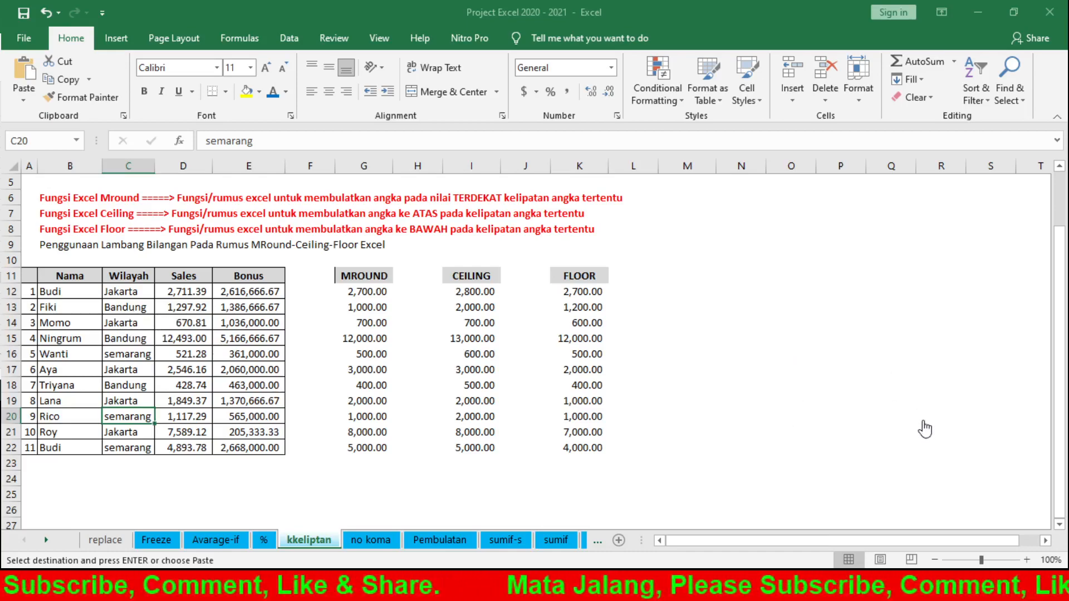
click(371, 540)
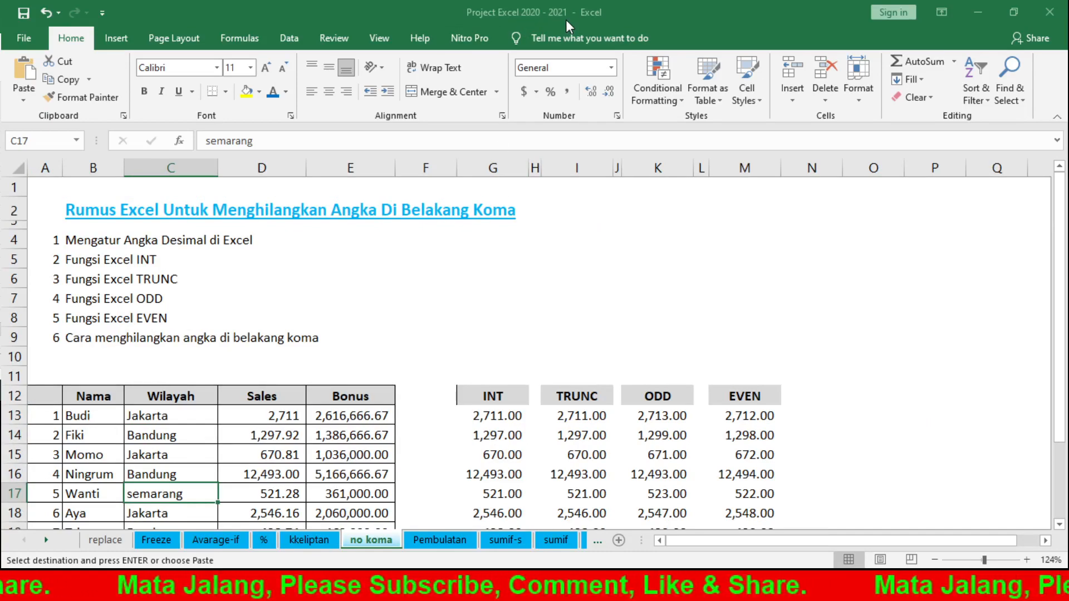
mouse_move(584, 322)
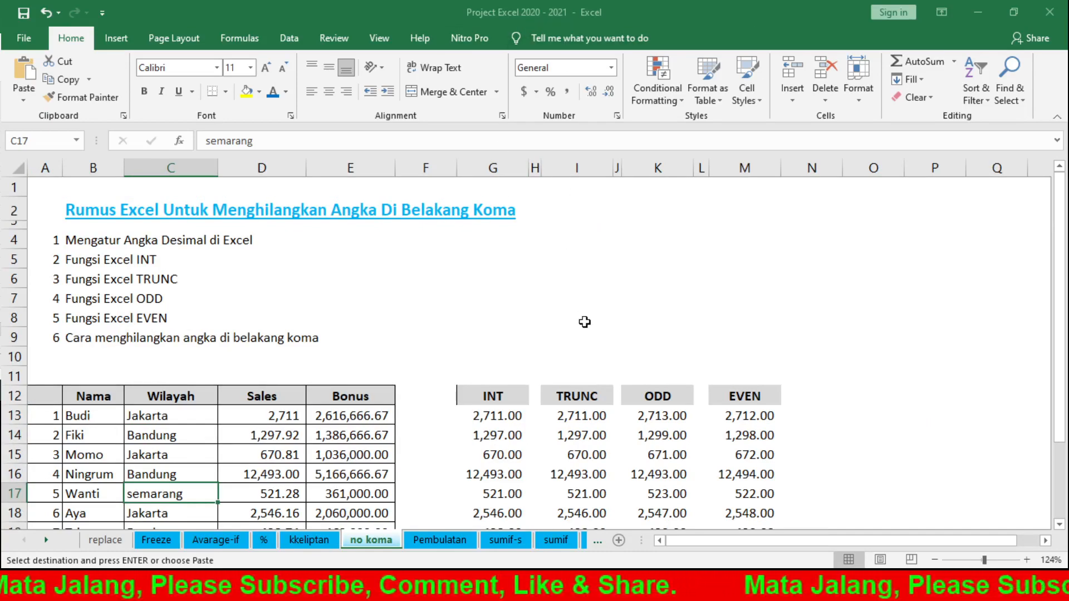
mouse_move(742, 230)
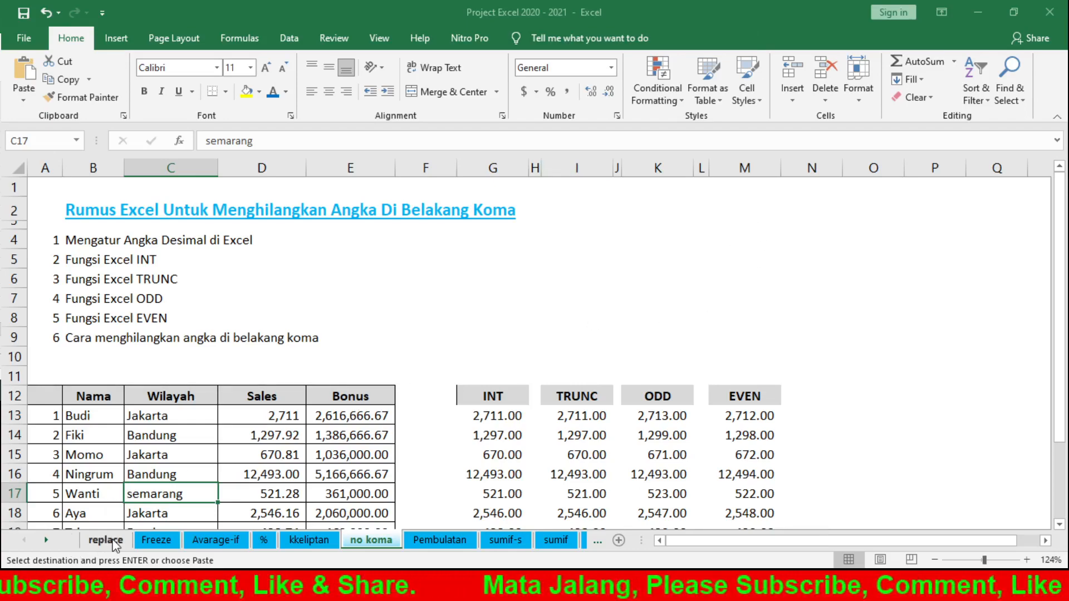
- Return to the replace sheet and select empty cell H23 beside the table
click(105, 539)
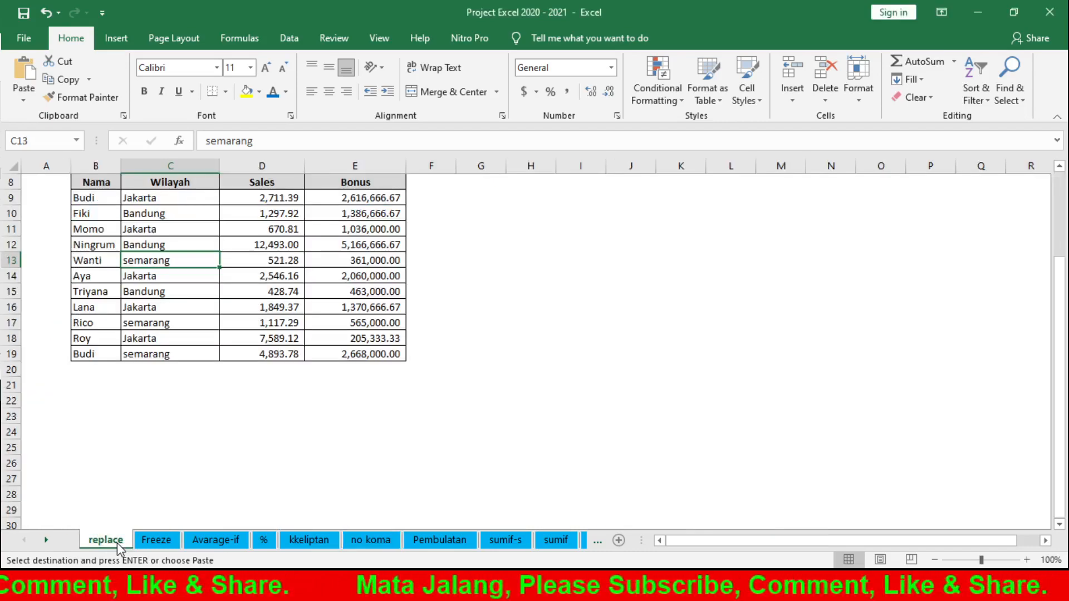
click(354, 448)
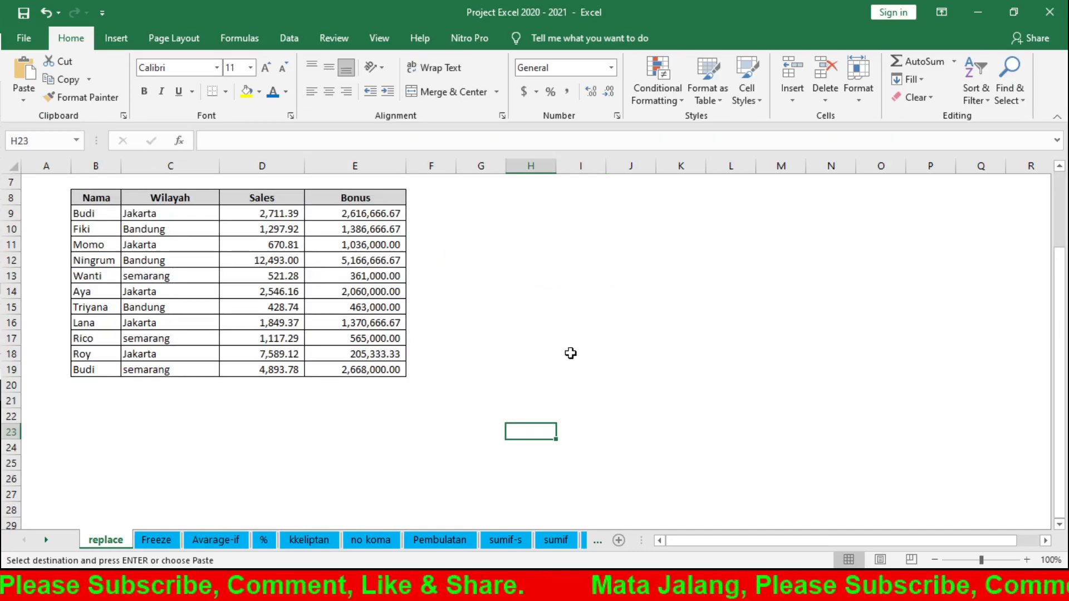
mouse_move(743, 253)
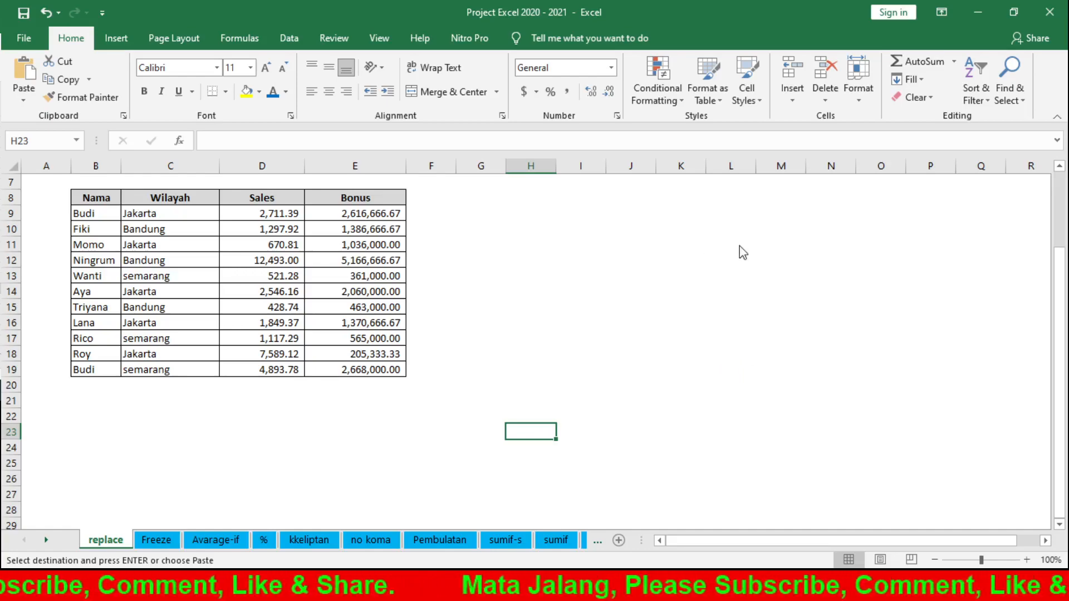
mouse_move(784, 247)
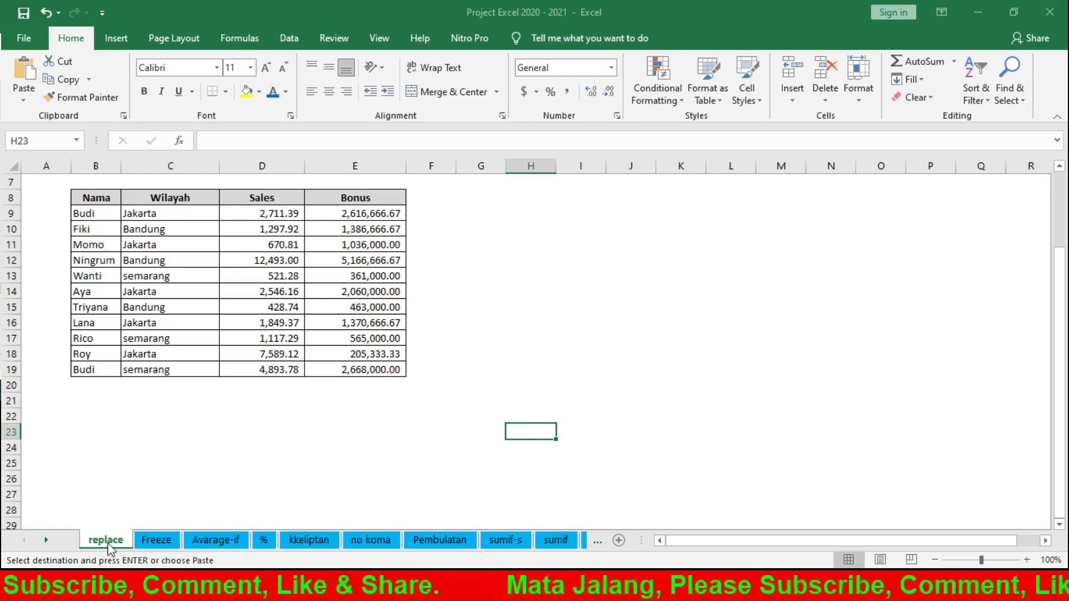
mouse_move(337, 398)
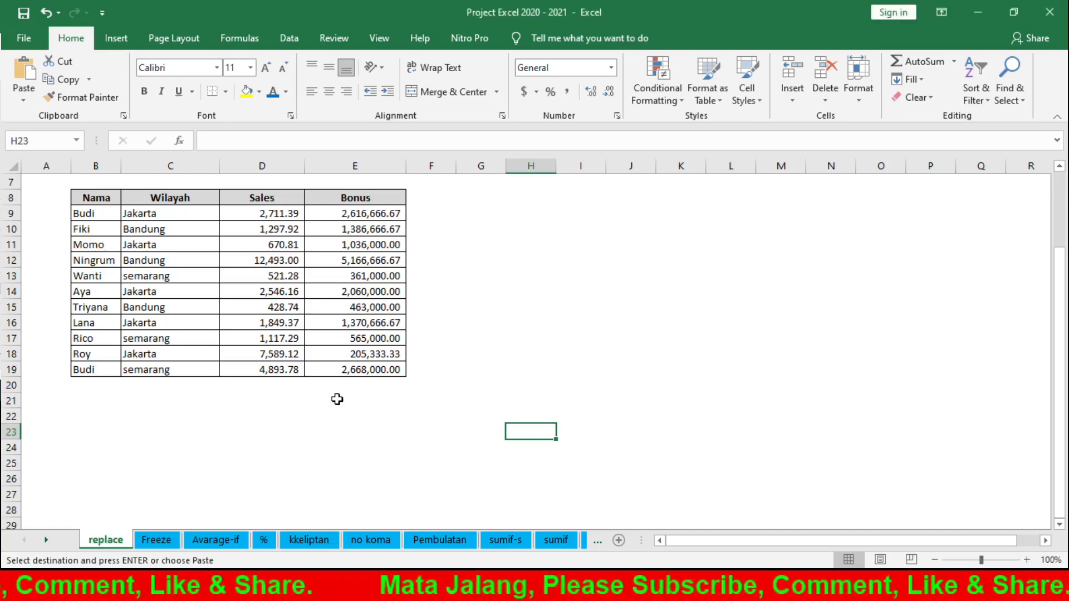
mouse_move(460, 356)
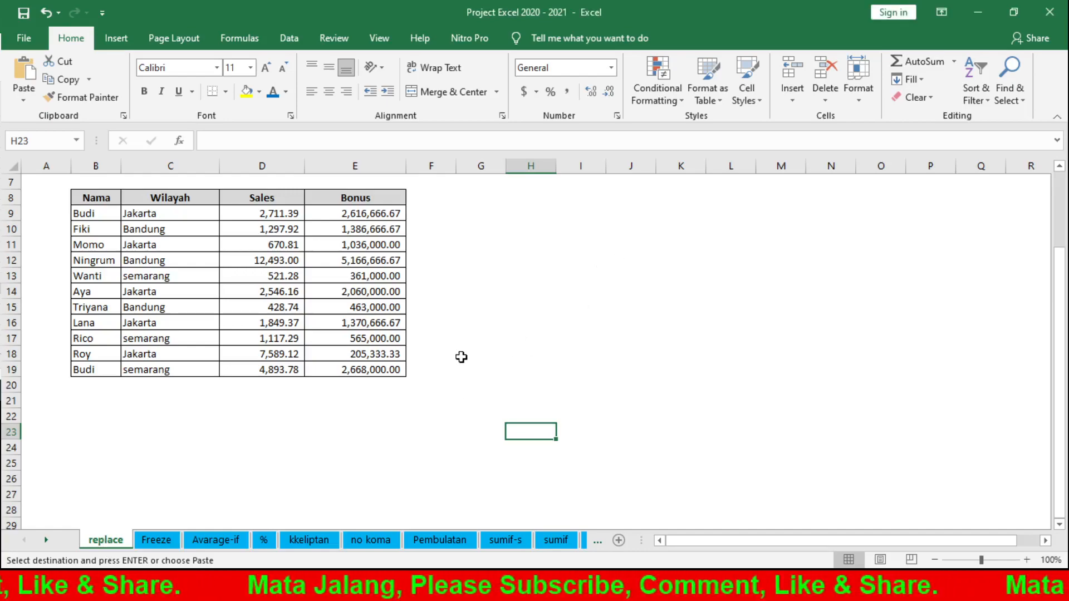
click(630, 276)
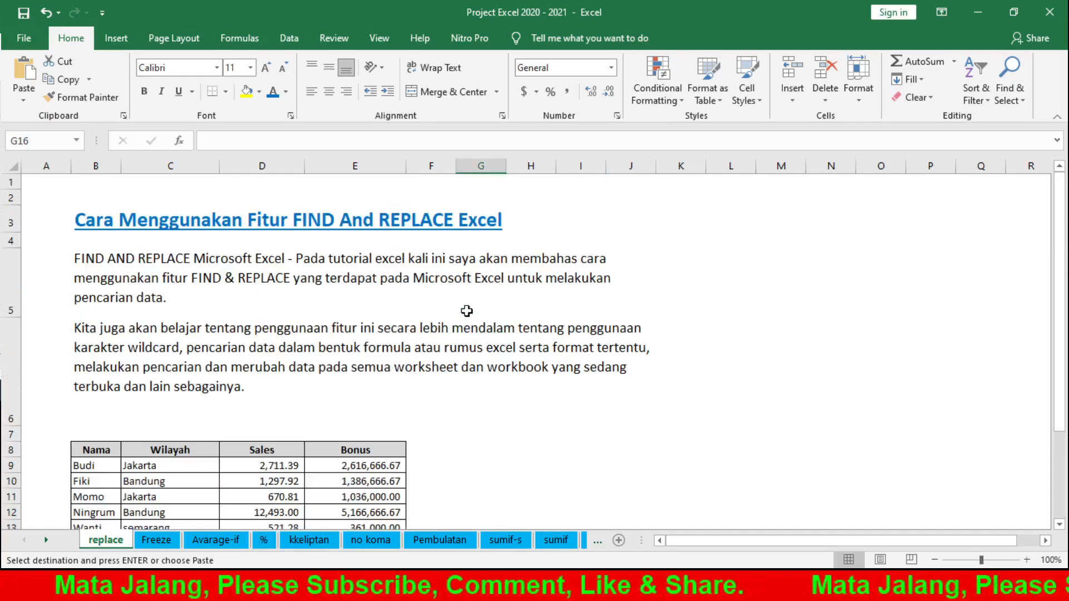
mouse_move(433, 299)
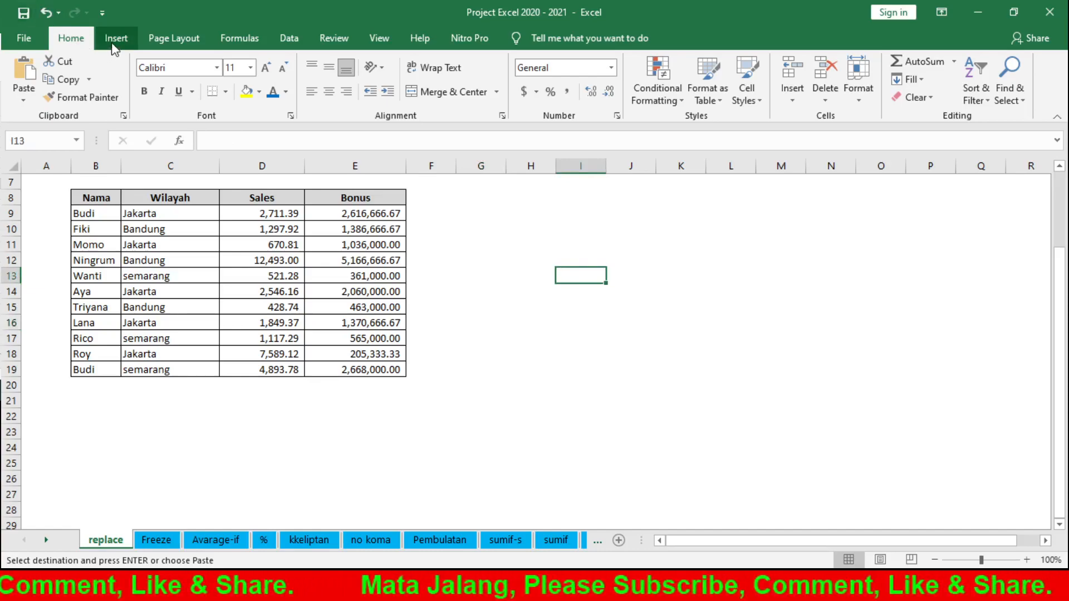
click(70, 38)
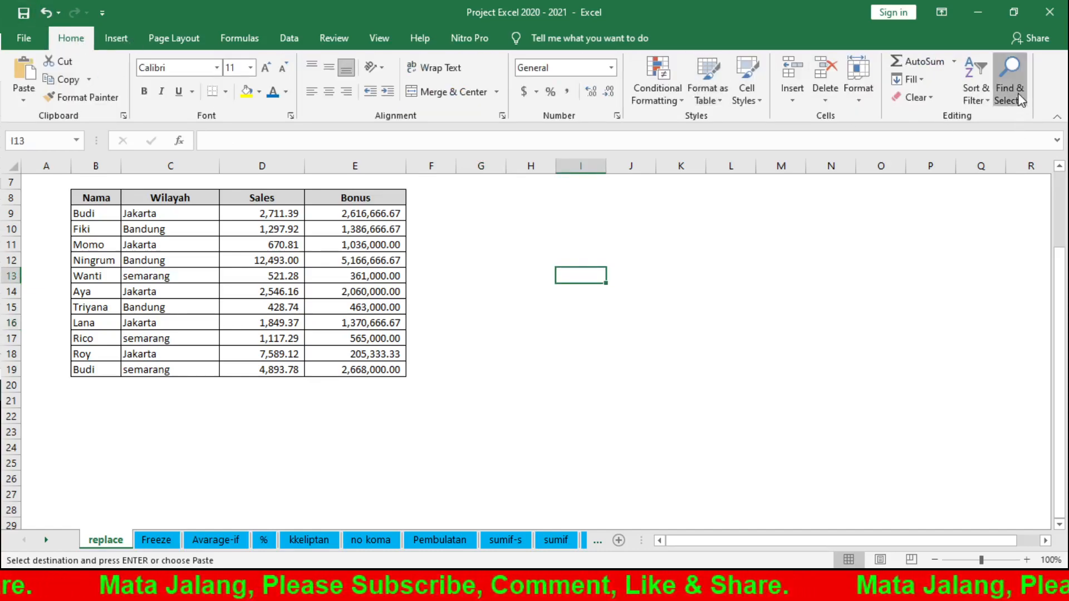
mouse_move(960, 141)
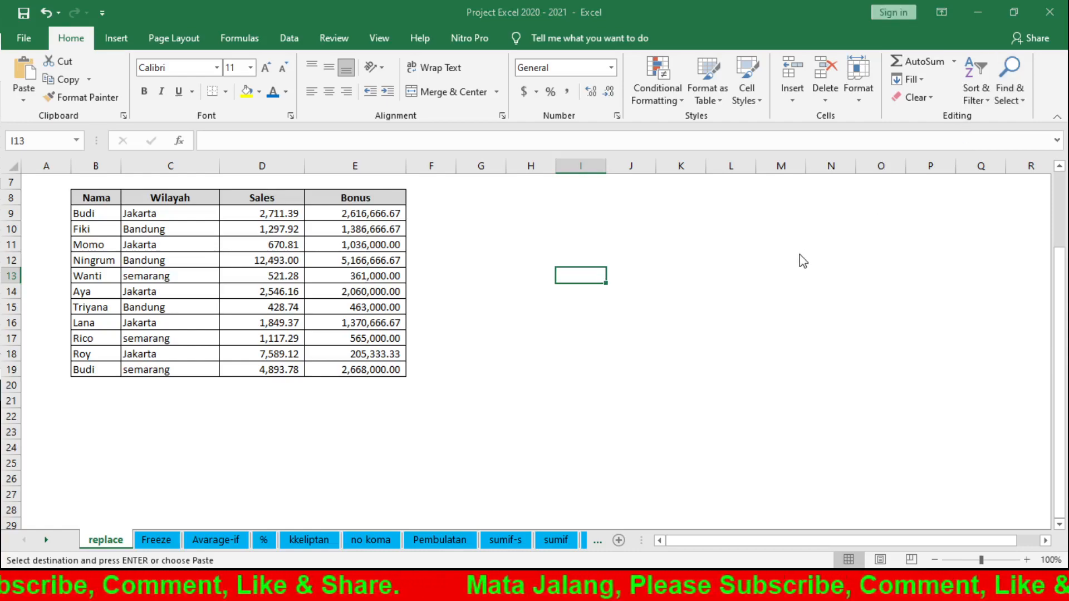
mouse_move(804, 338)
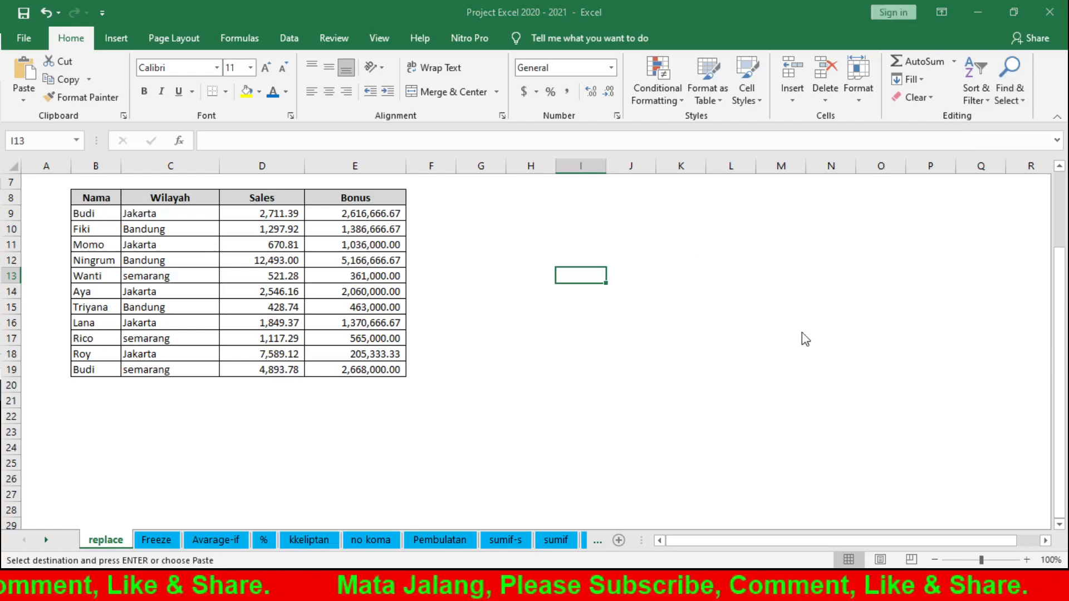
mouse_move(848, 357)
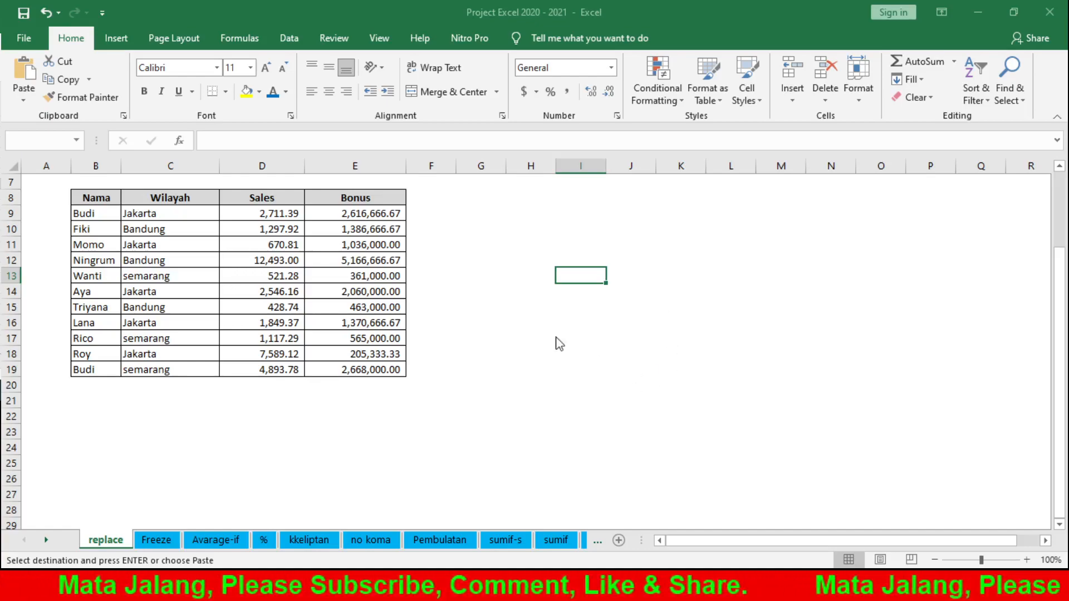
click(481, 400)
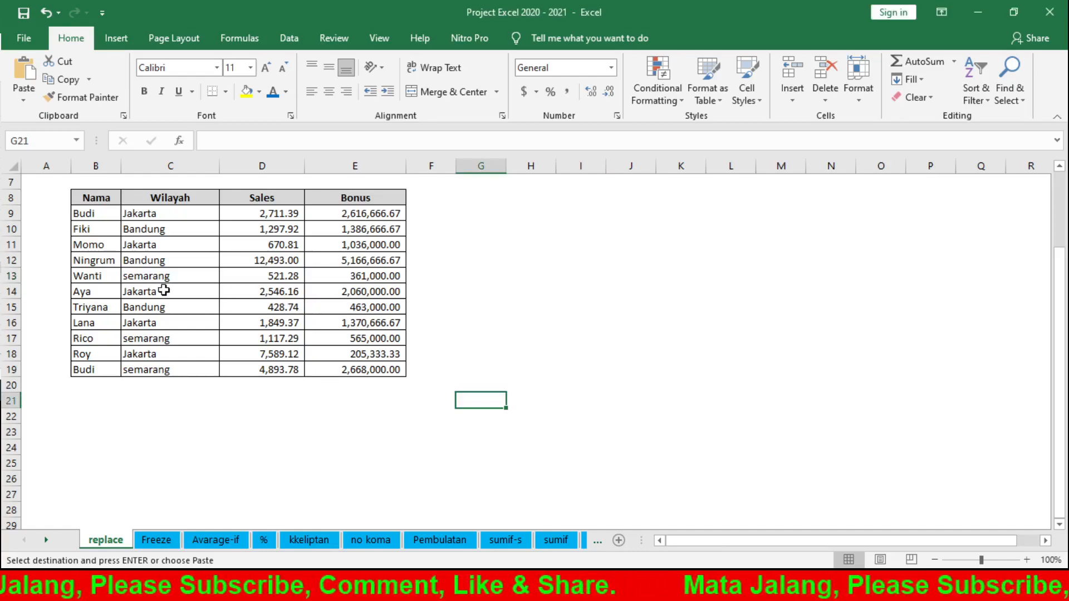
click(169, 290)
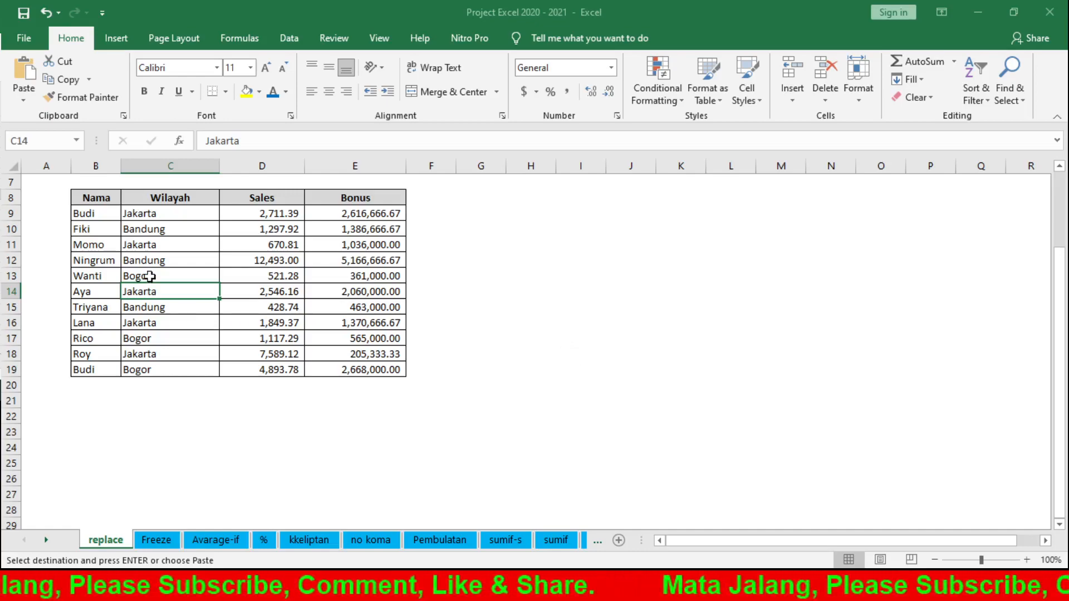
click(170, 275)
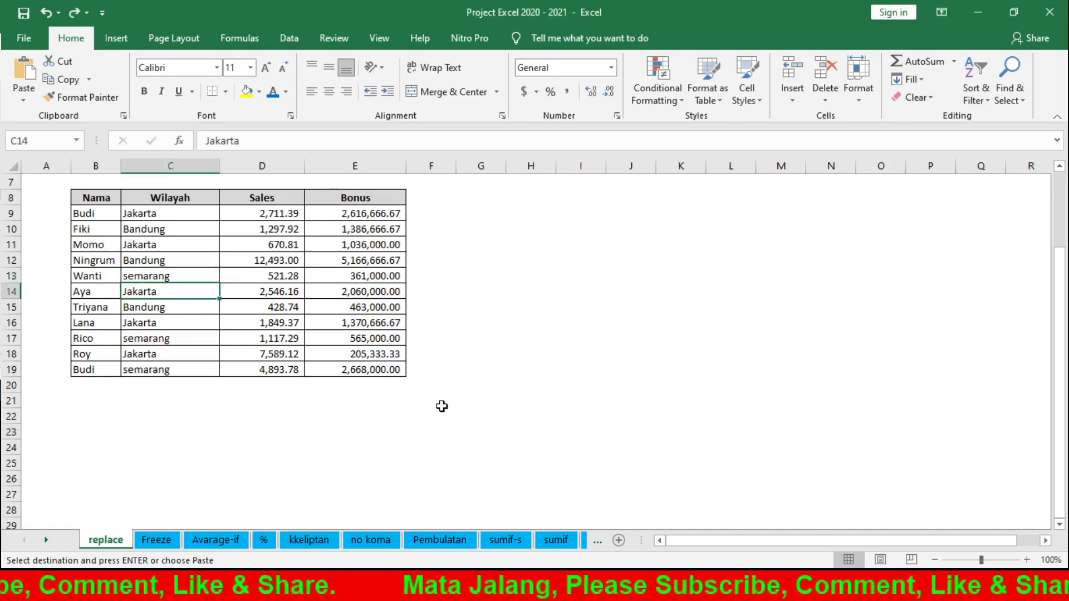
- Highlight the remaining semarang cells for Rico and Budi with yellow fill
click(169, 275)
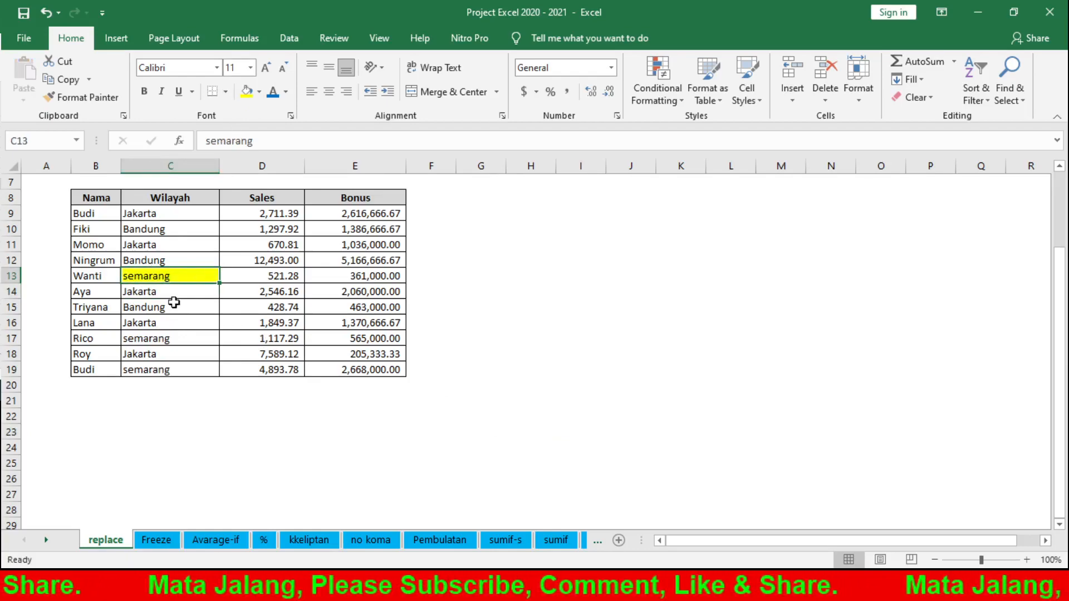
click(170, 338)
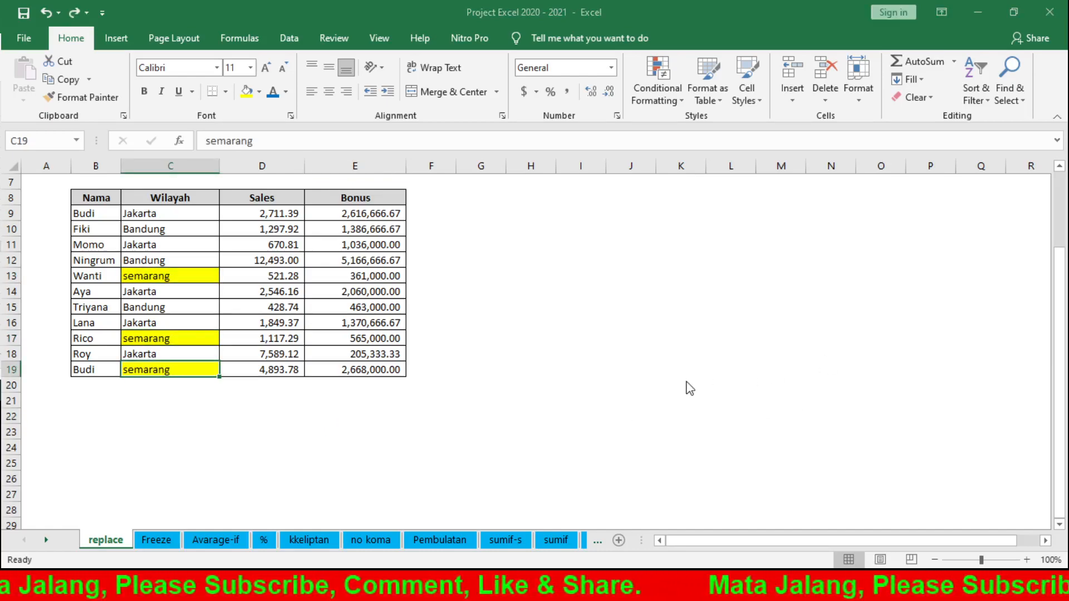
mouse_move(645, 375)
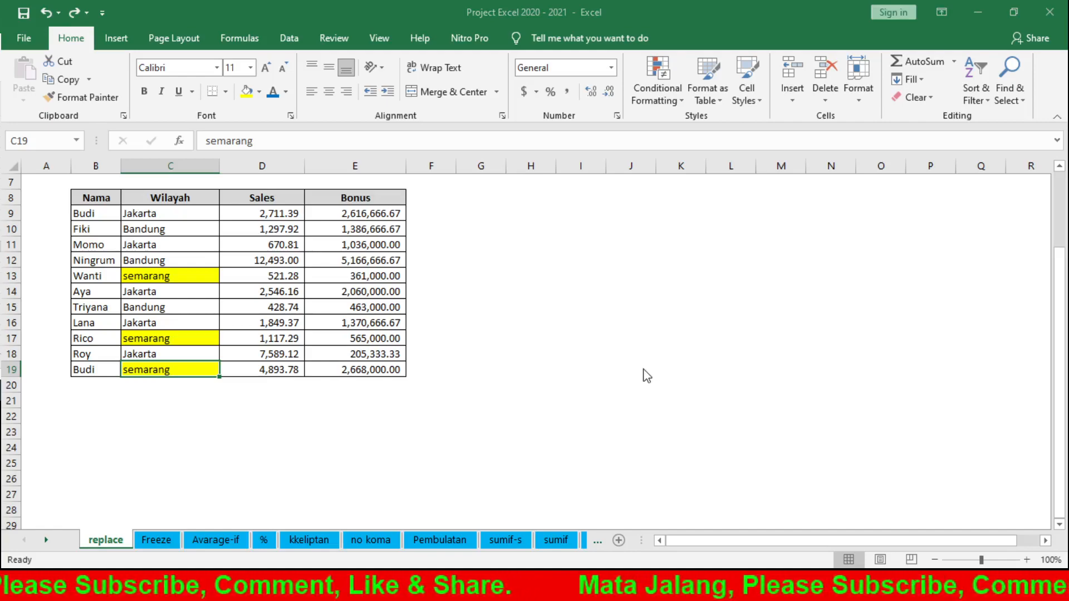
mouse_move(649, 383)
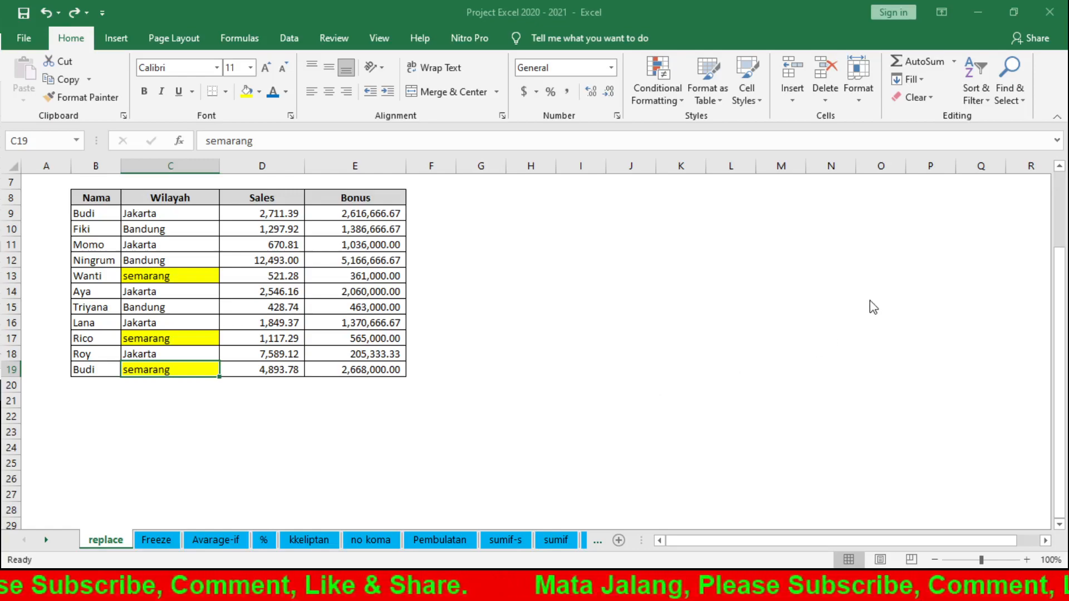
mouse_move(849, 332)
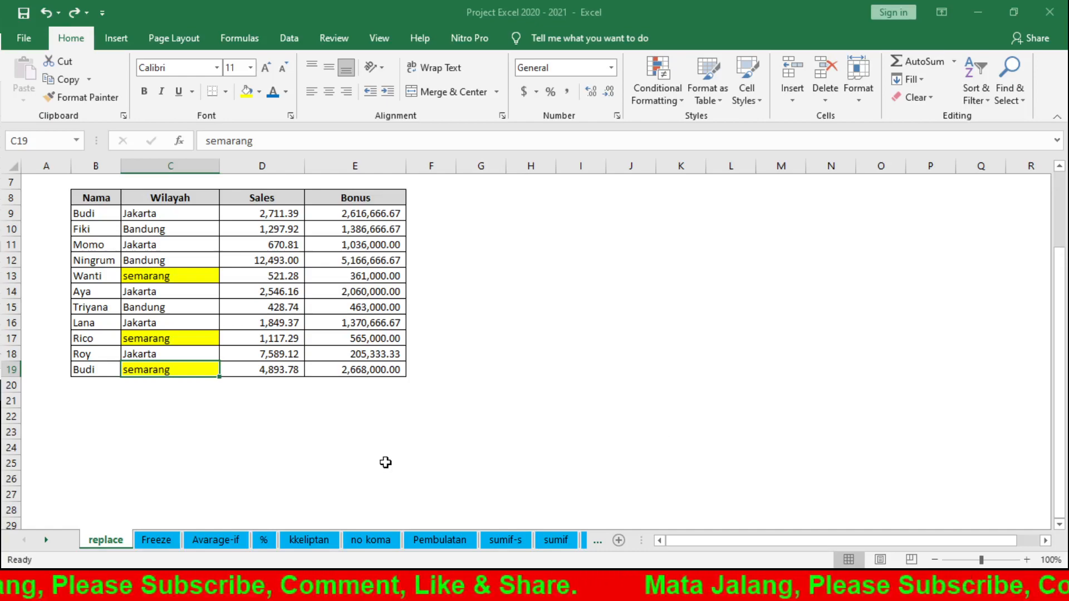
click(354, 460)
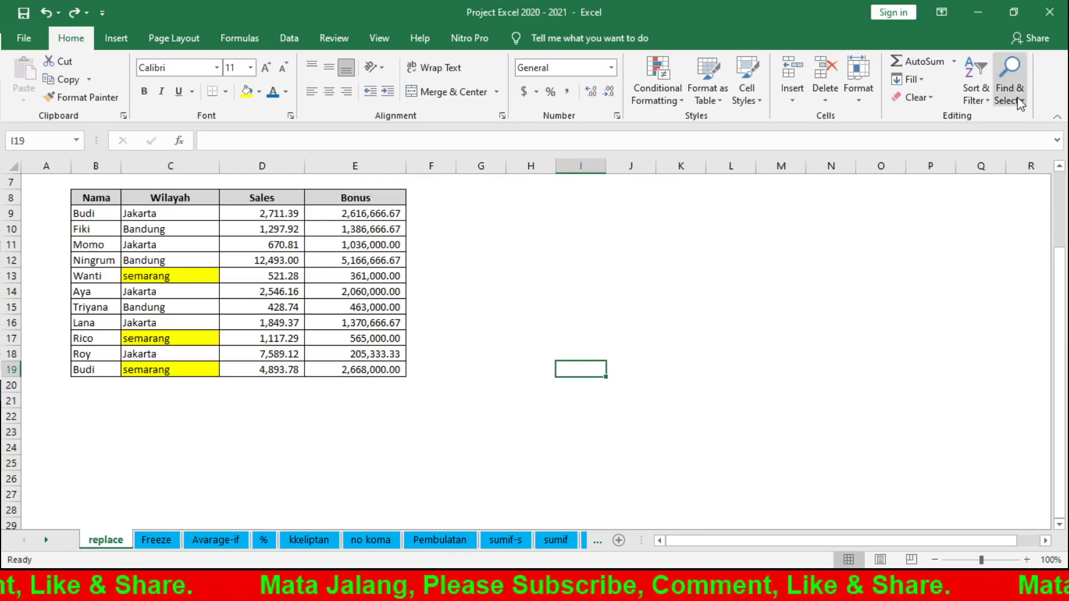
mouse_move(718, 257)
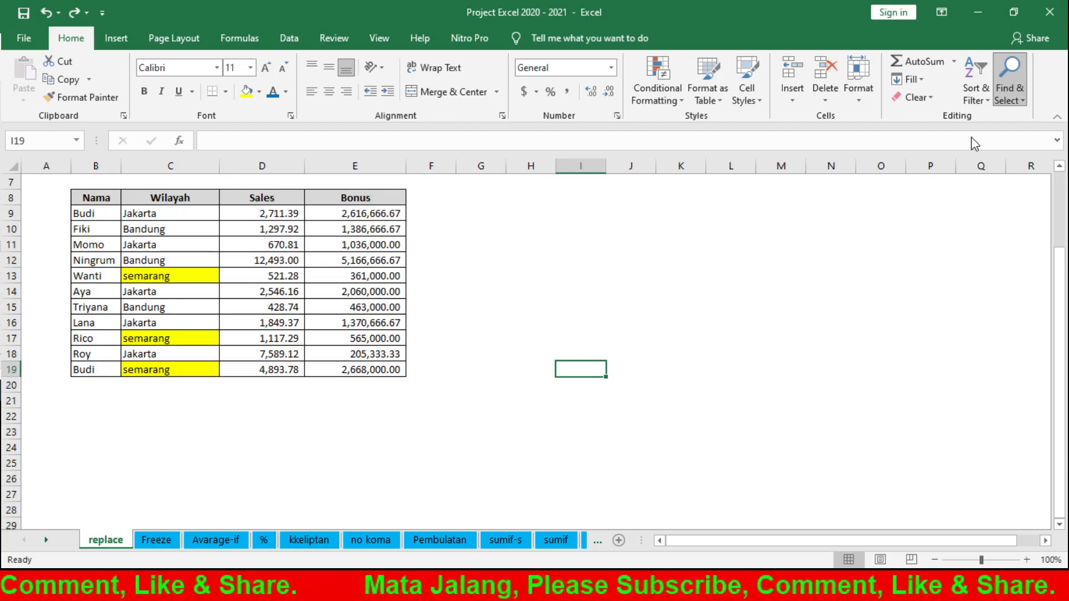
mouse_move(630, 442)
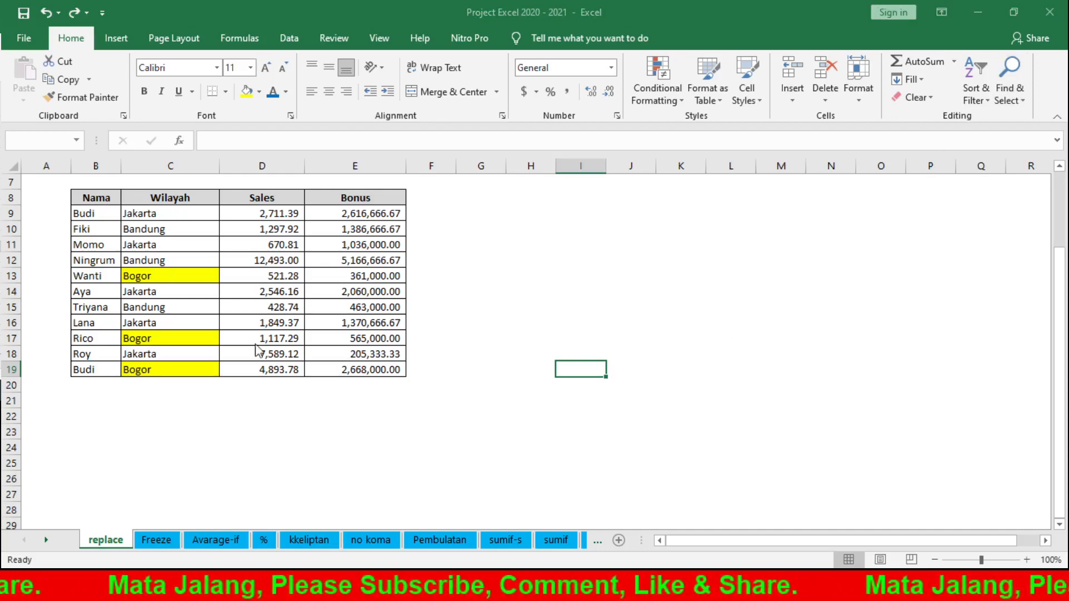
mouse_move(778, 418)
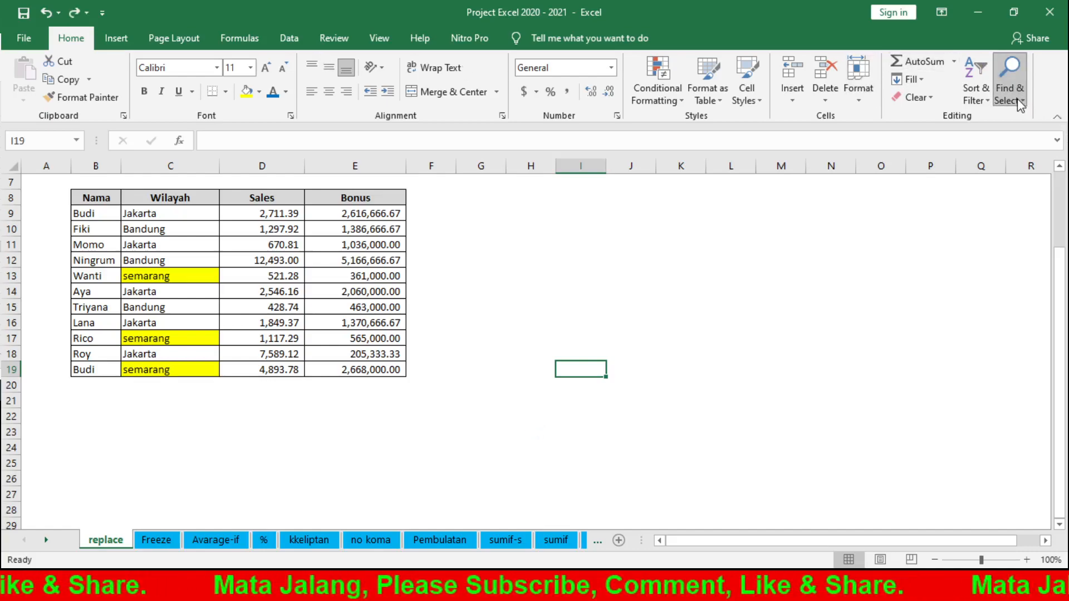
mouse_move(953, 152)
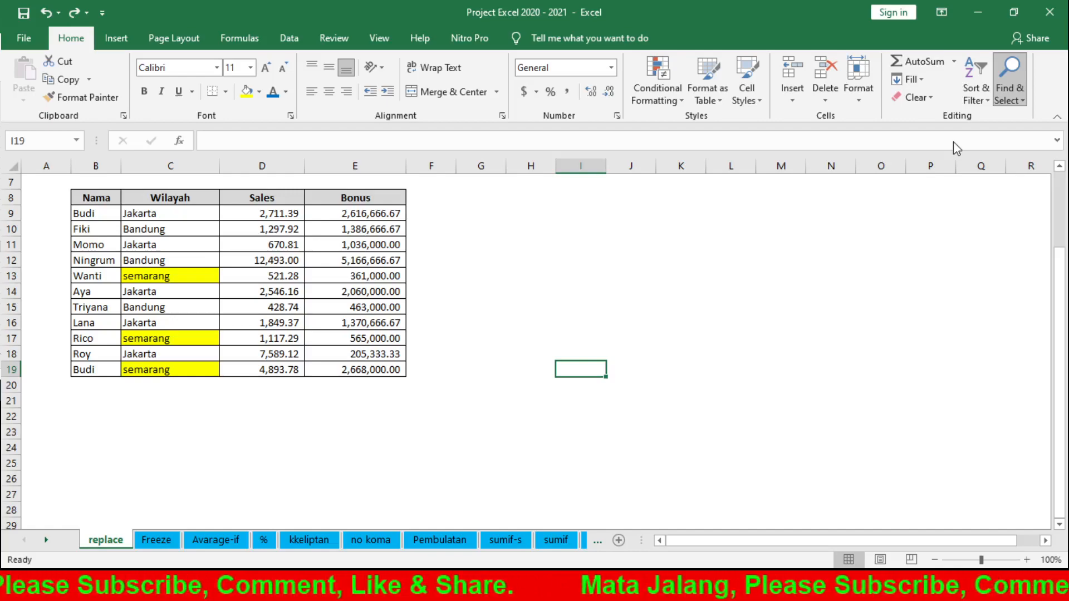
mouse_move(998, 117)
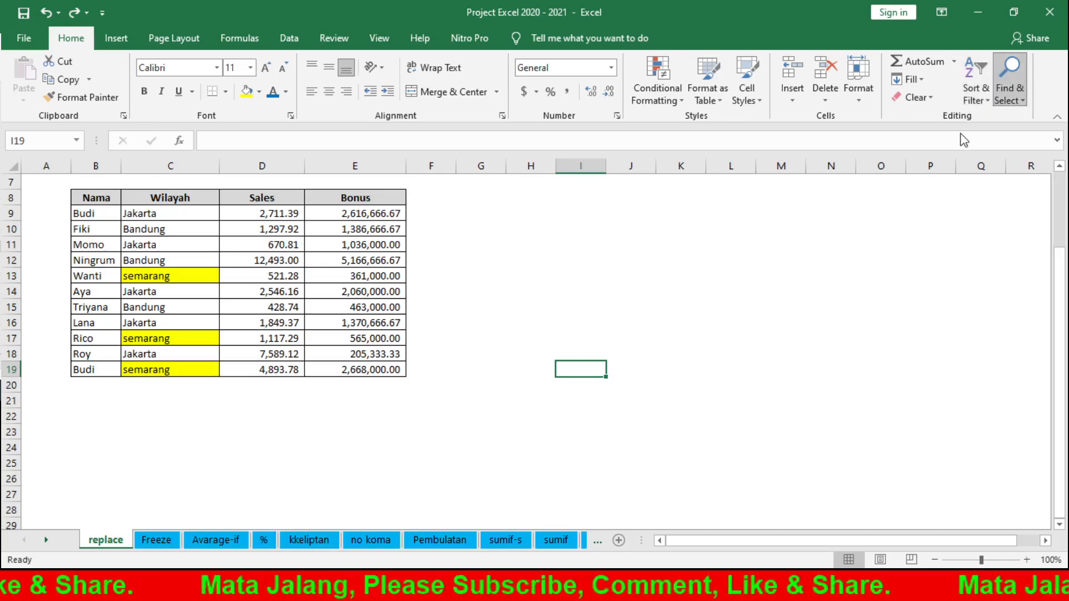
mouse_move(833, 144)
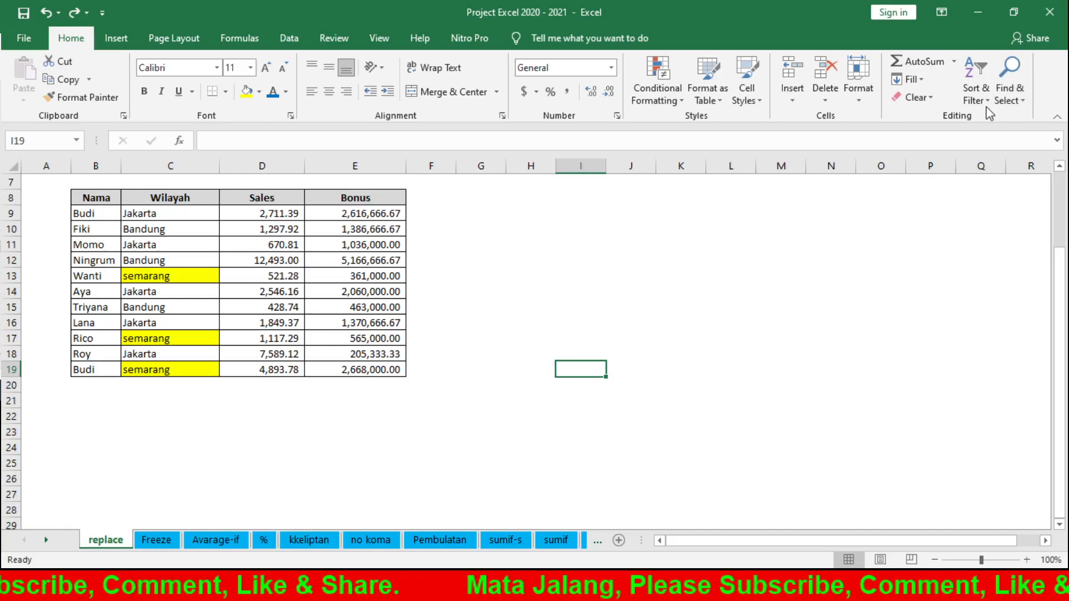
mouse_move(906, 274)
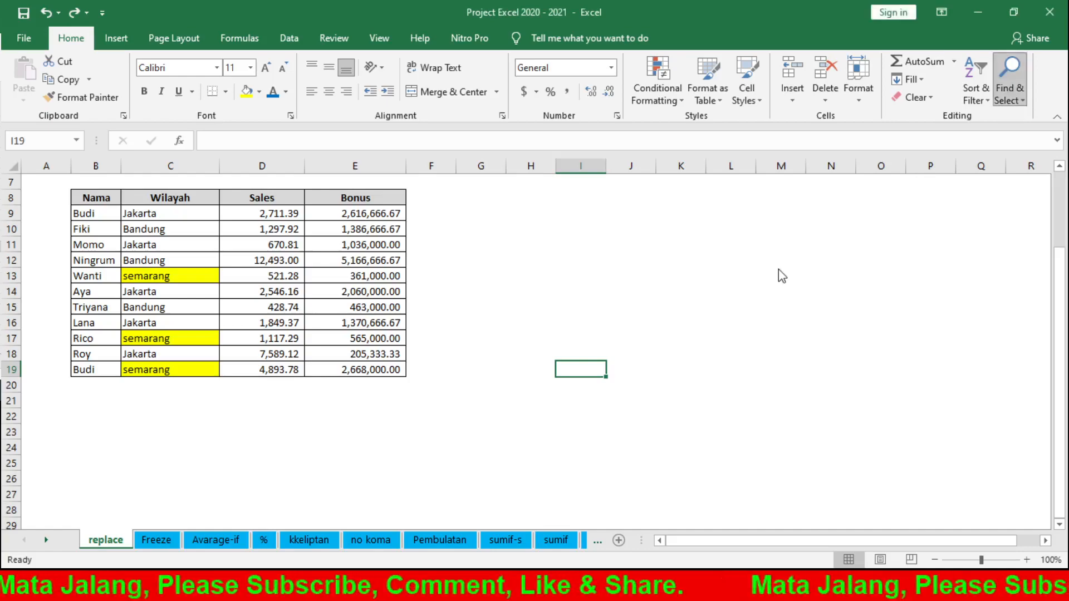
mouse_move(797, 131)
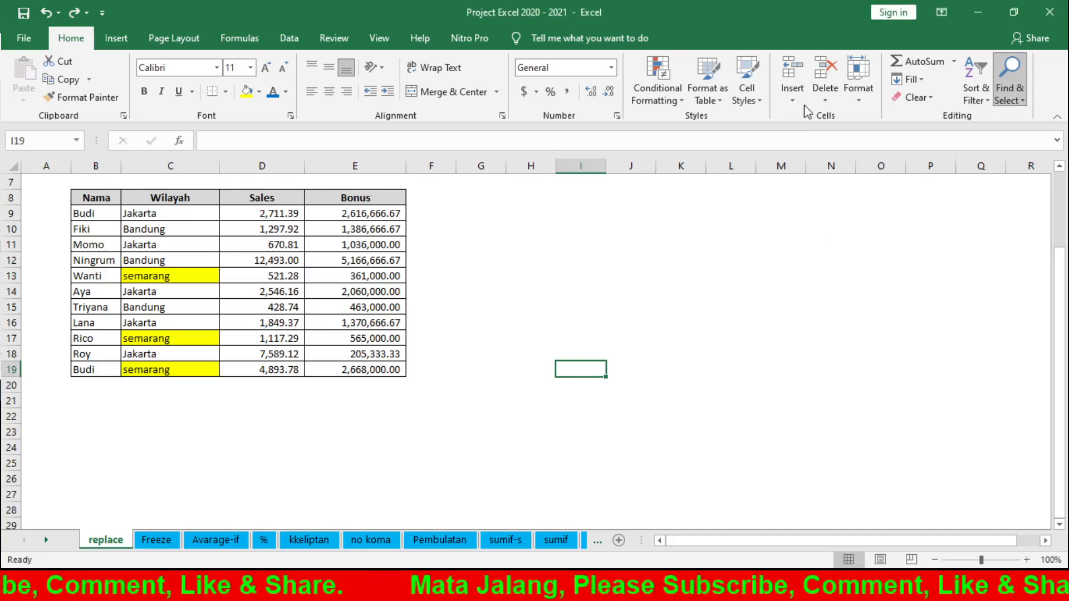
mouse_move(779, 147)
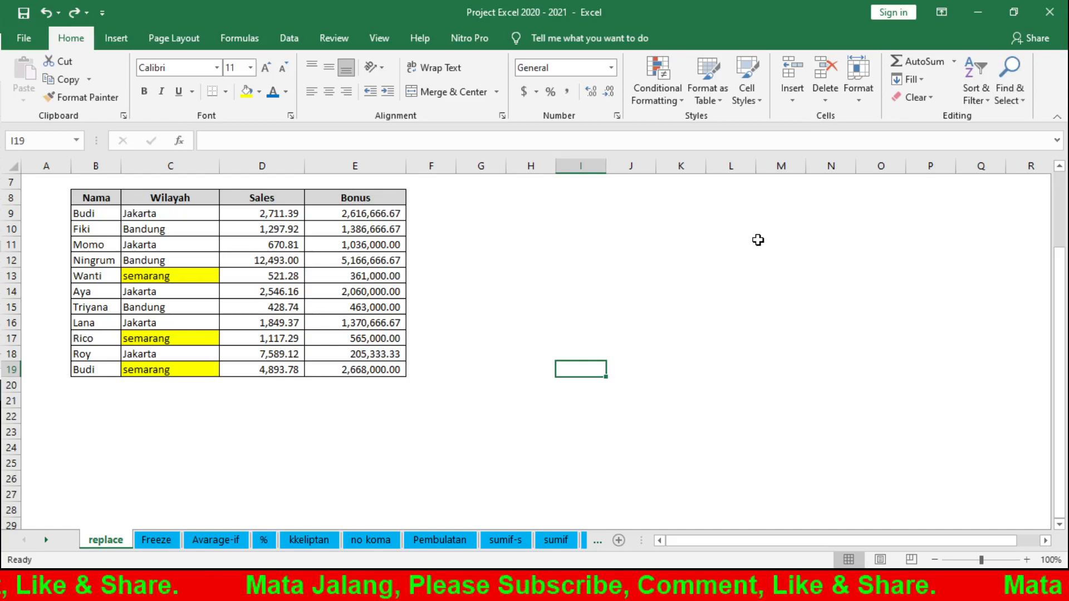
mouse_move(877, 493)
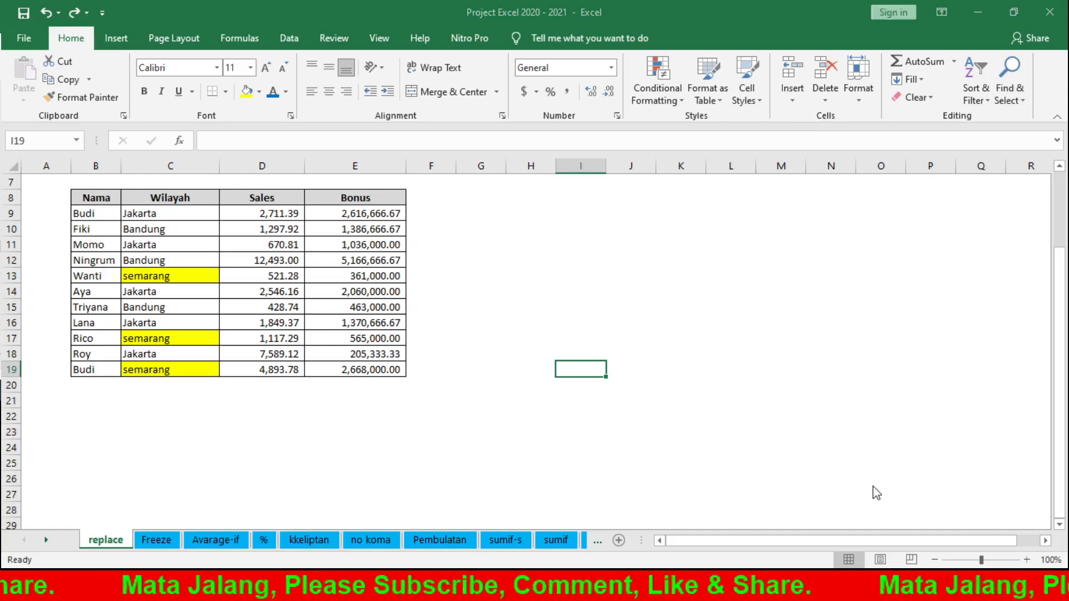